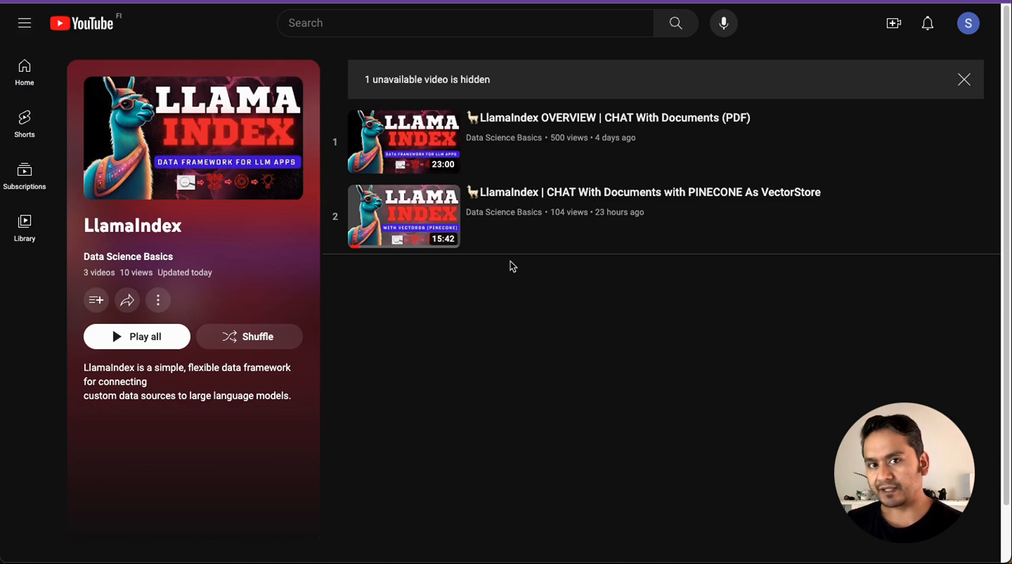
pyautogui.moveTo(689, 158)
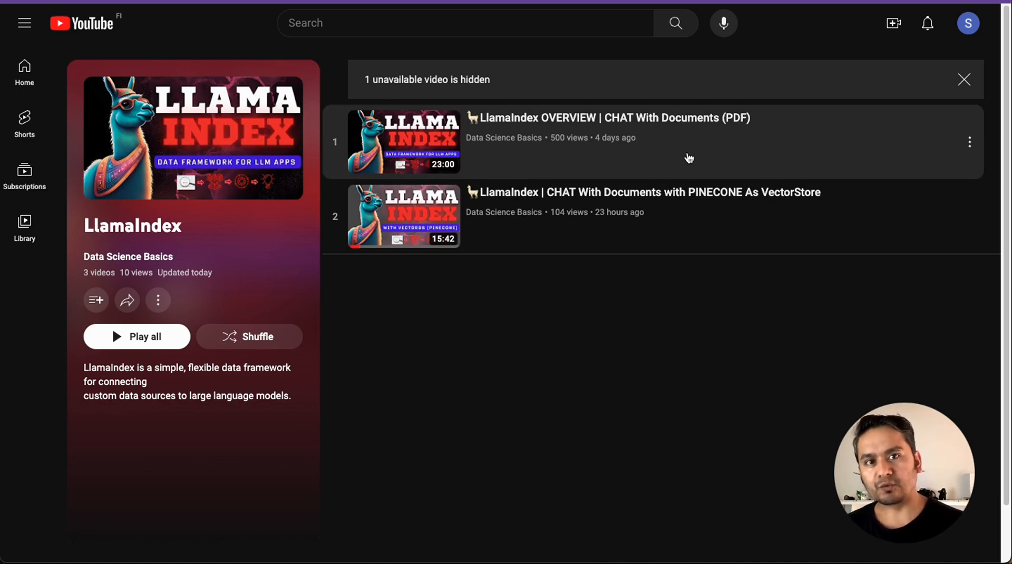
pyautogui.moveTo(706, 298)
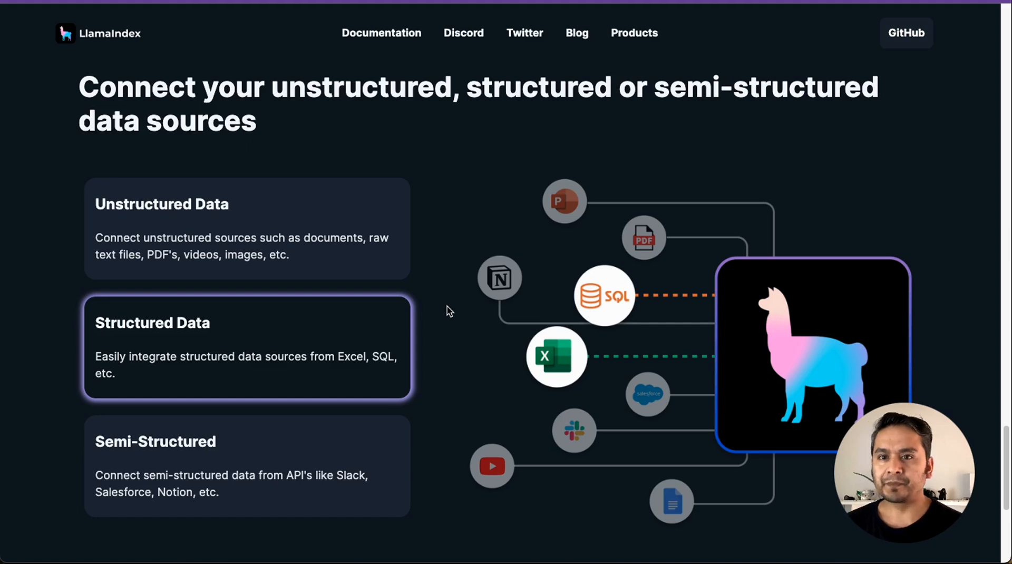
pyautogui.moveTo(593, 298)
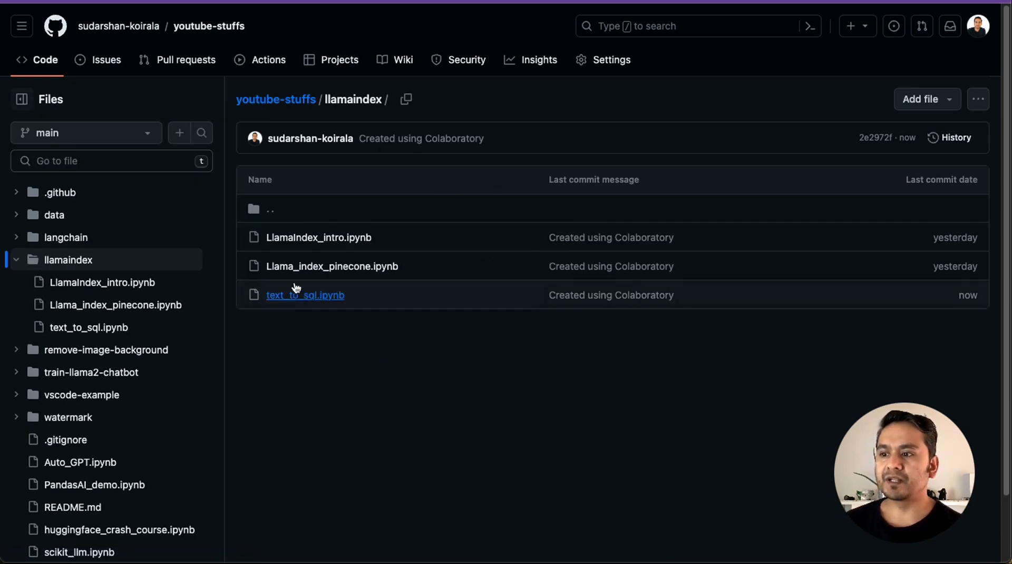
pyautogui.moveTo(360, 158)
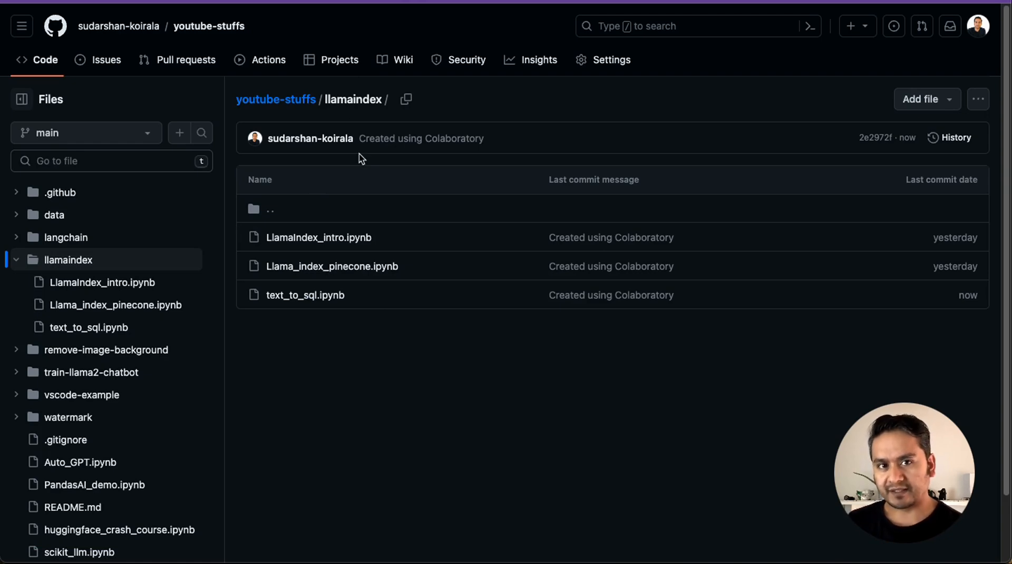
pyautogui.moveTo(319, 237)
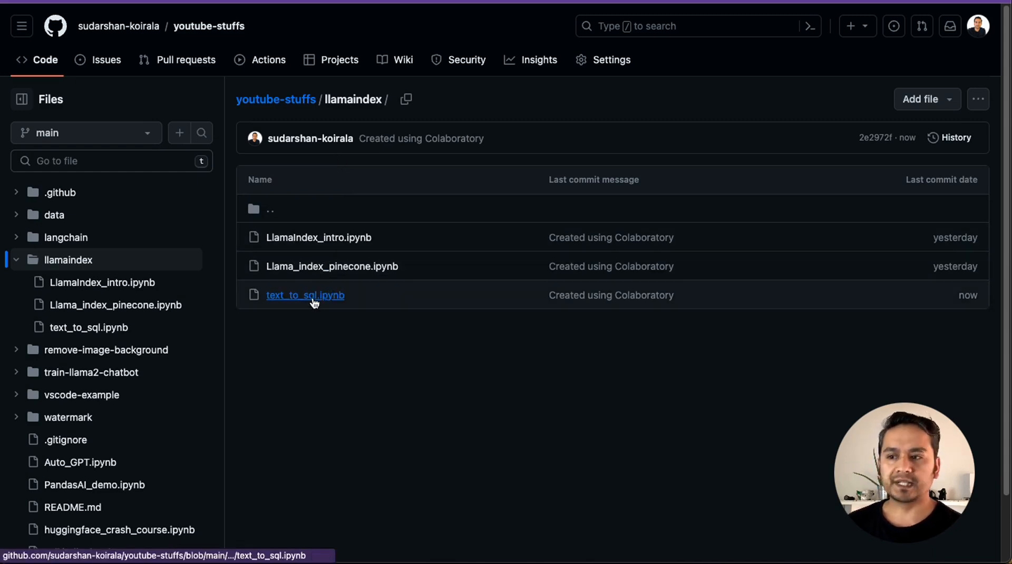
pyautogui.moveTo(306, 296)
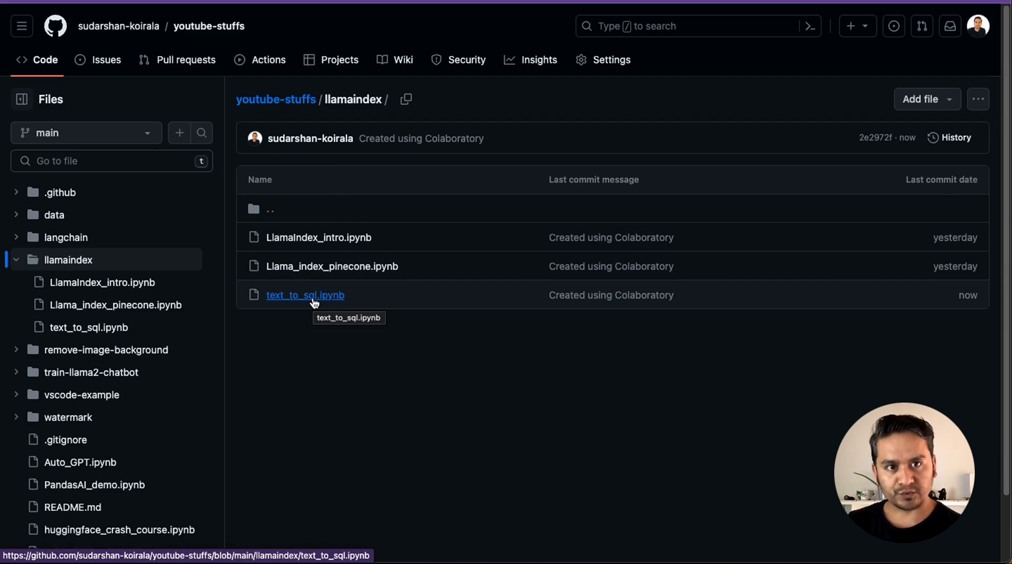
# Open text_to_sql.ipynb from the llamaindex folder and launch it in Colab via the badge.
pyautogui.click(305, 296)
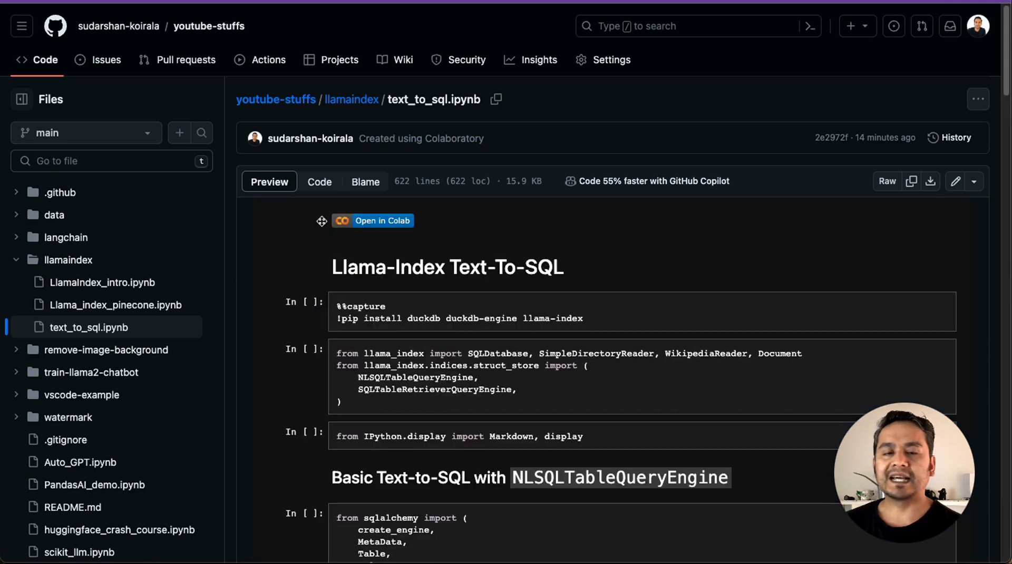
pyautogui.moveTo(383, 224)
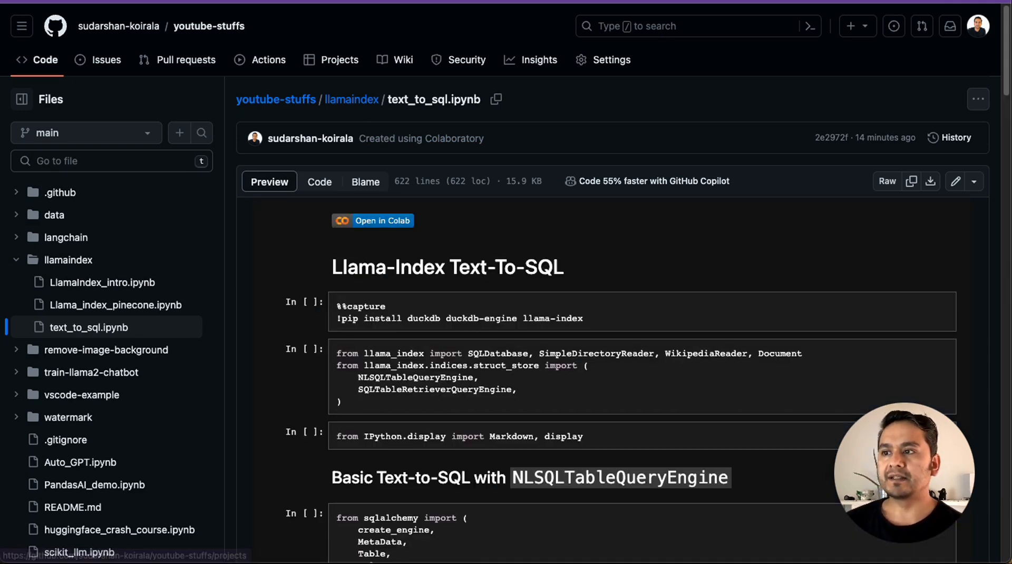
pyautogui.click(373, 220)
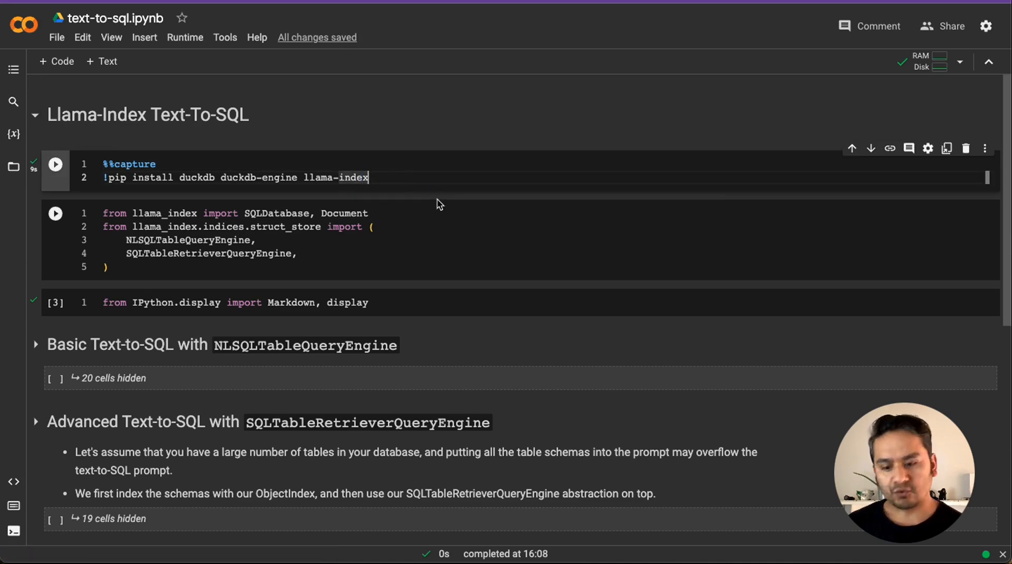
# Run the %%capture pip install cell and the following import cells.
pyautogui.click(55, 163)
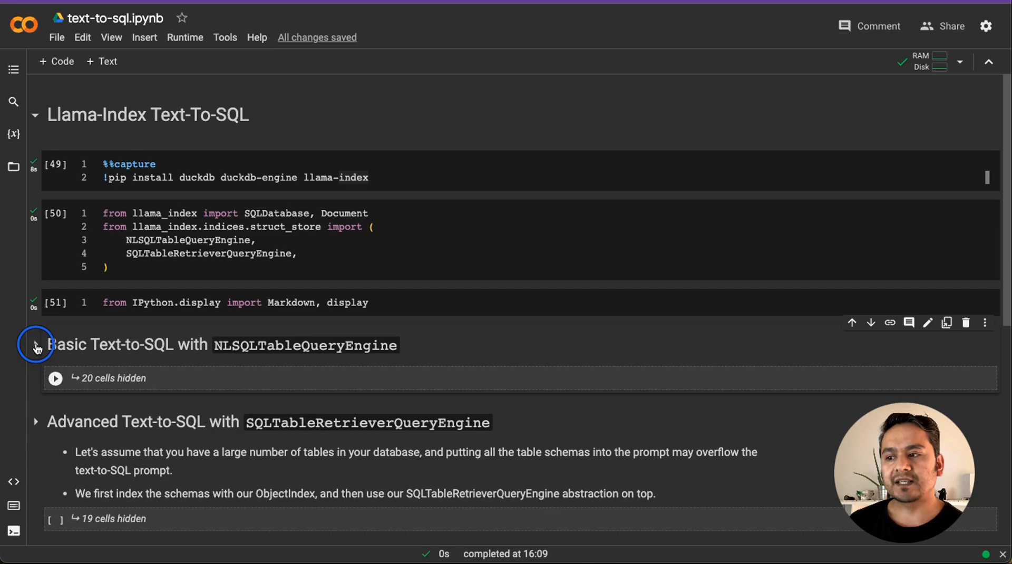
# Expand 'Basic Text-to-SQL', run its sqlalchemy import cell and follow the duckdb.org link.
pyautogui.click(36, 345)
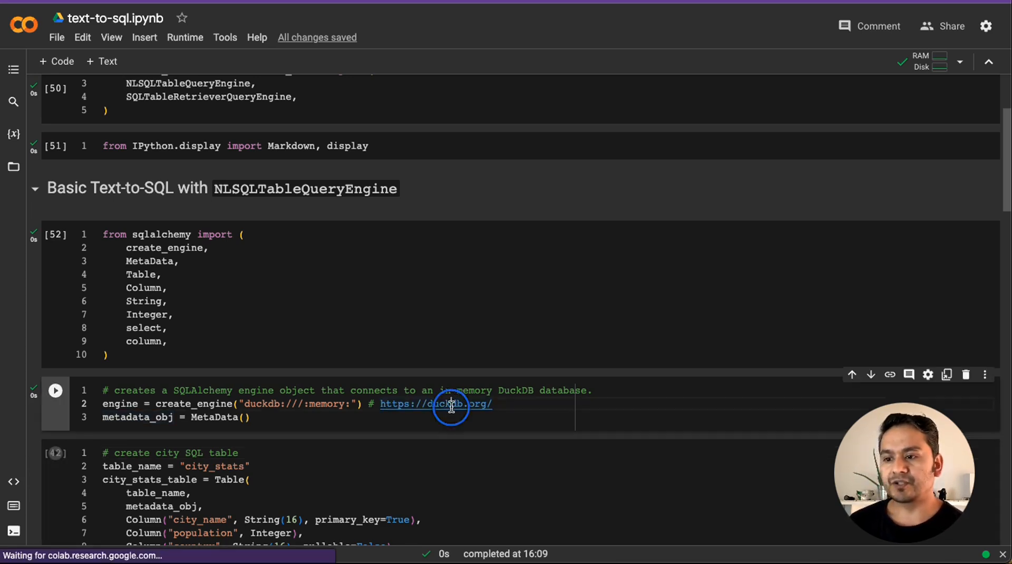
pyautogui.click(436, 404)
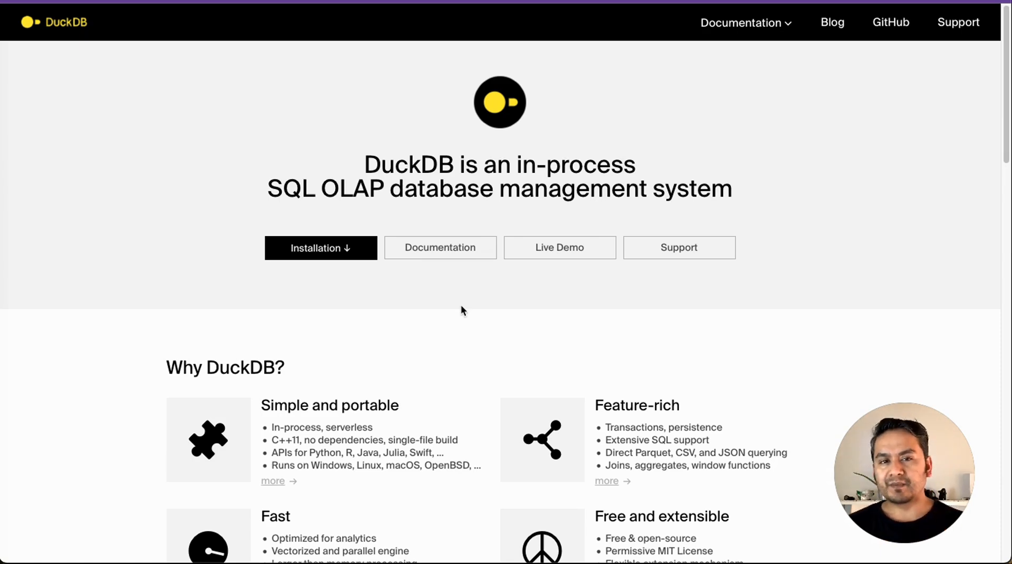
pyautogui.moveTo(436, 356)
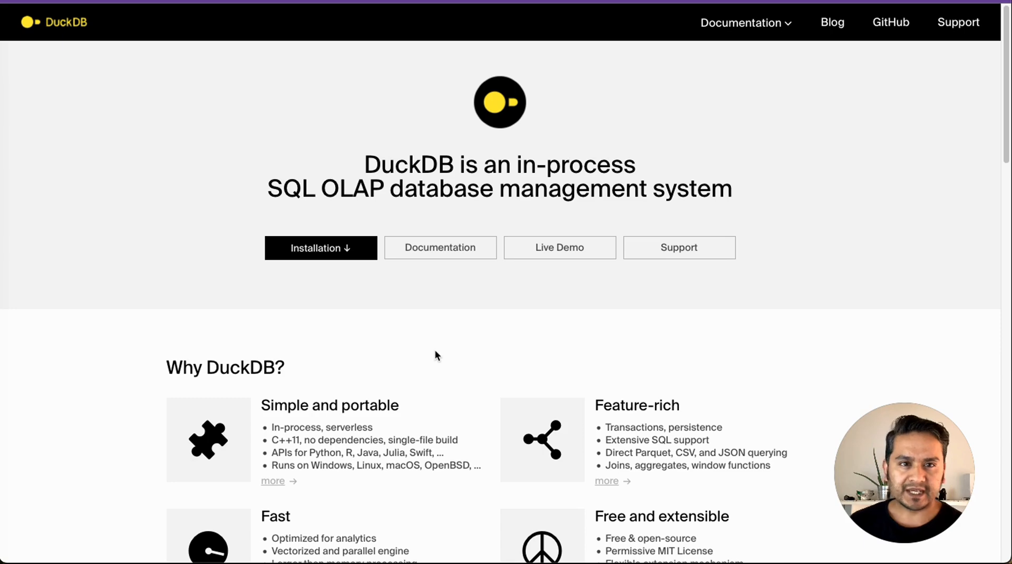
pyautogui.moveTo(450, 335)
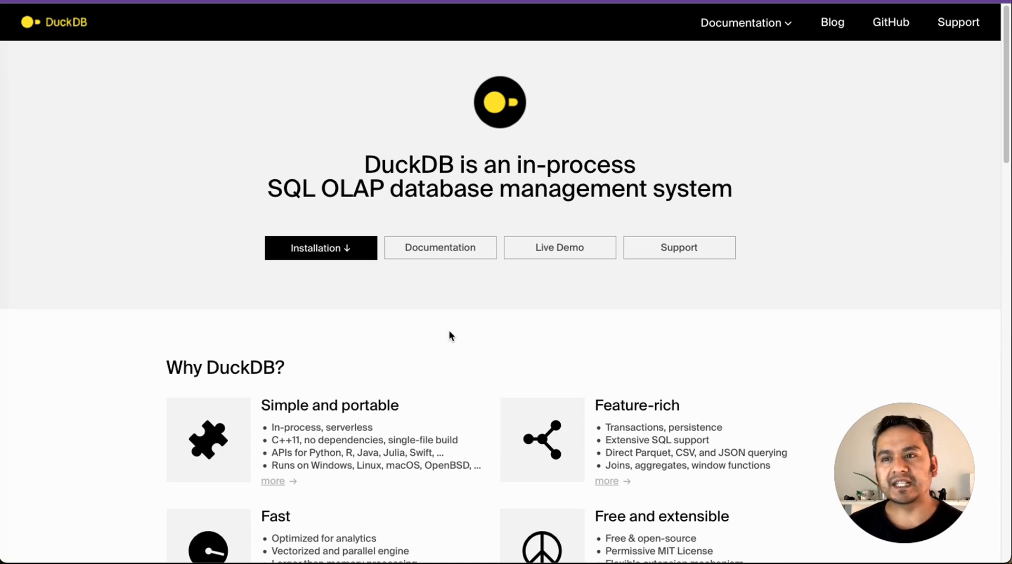
pyautogui.scroll(-3)
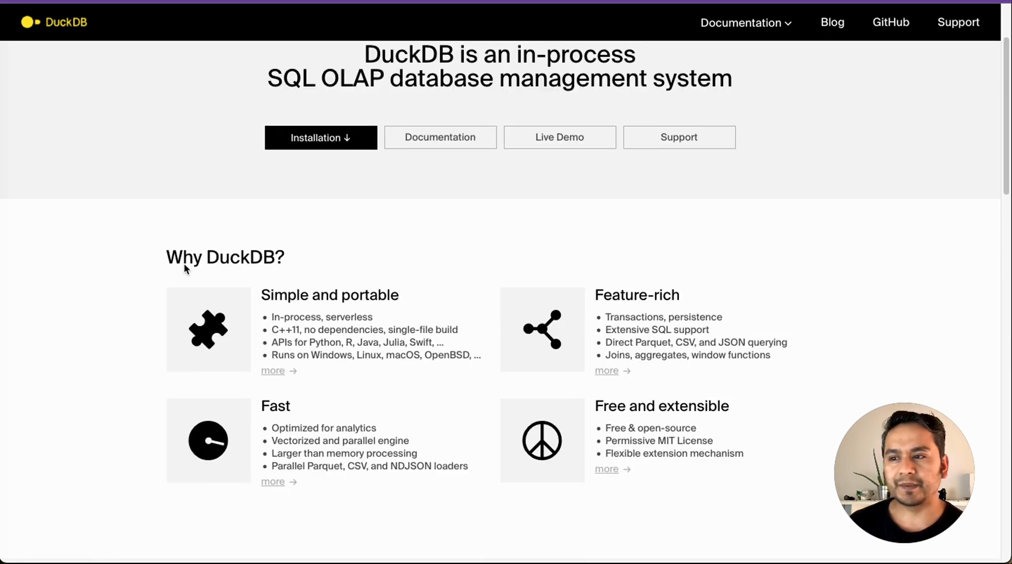
pyautogui.scroll(-3)
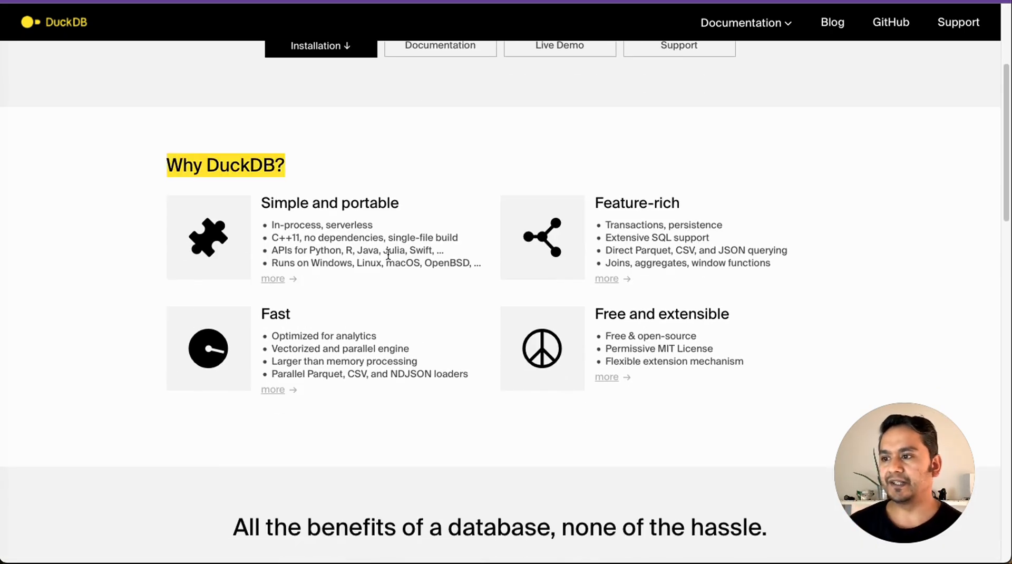
pyautogui.scroll(-3)
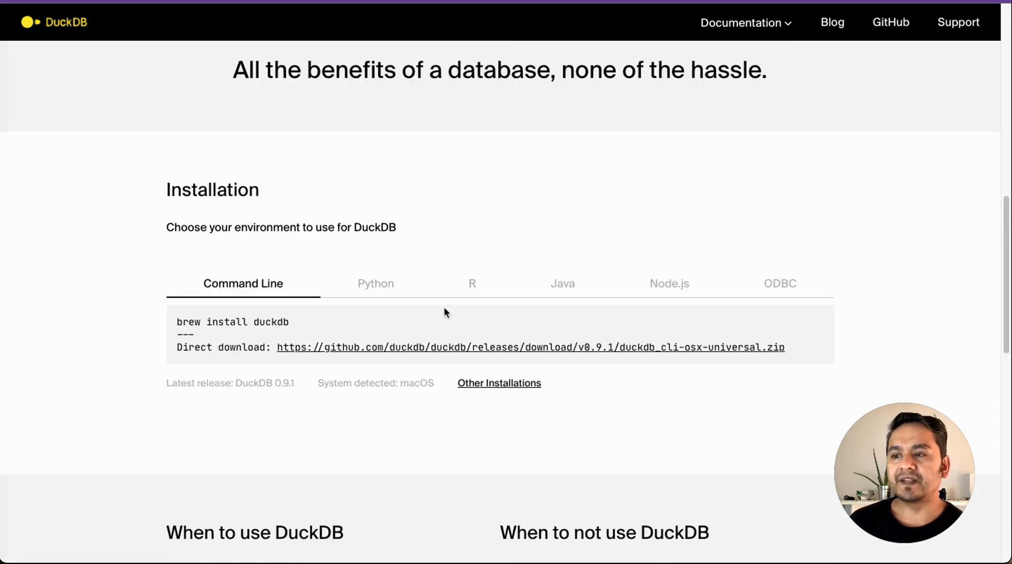
pyautogui.scroll(-3)
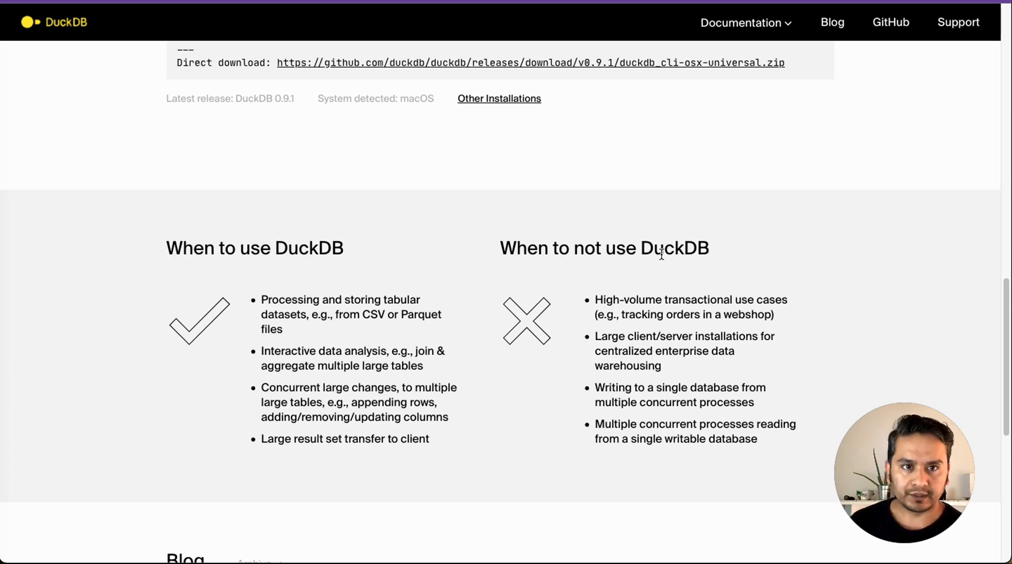
pyautogui.scroll(-3)
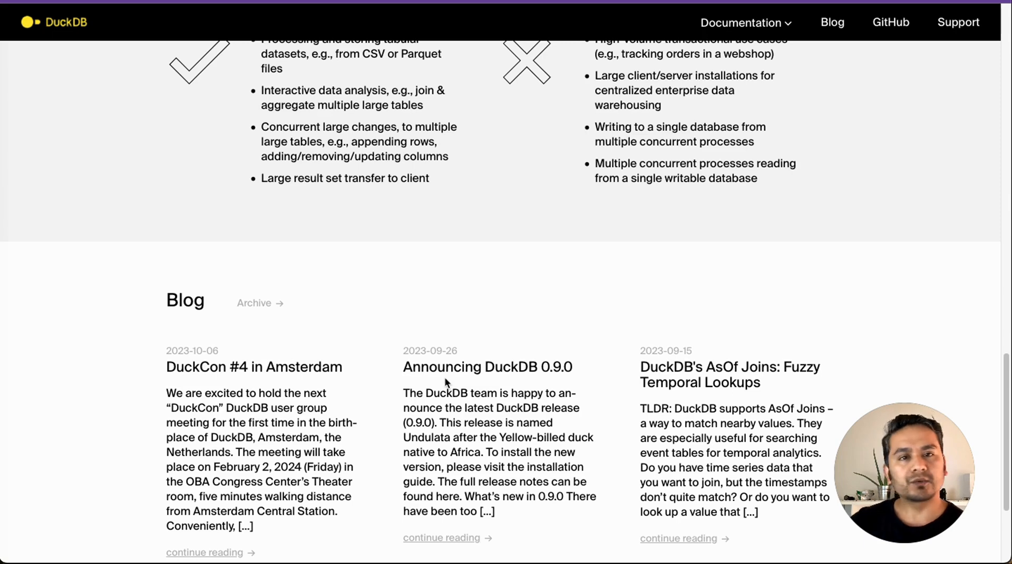
pyautogui.scroll(3)
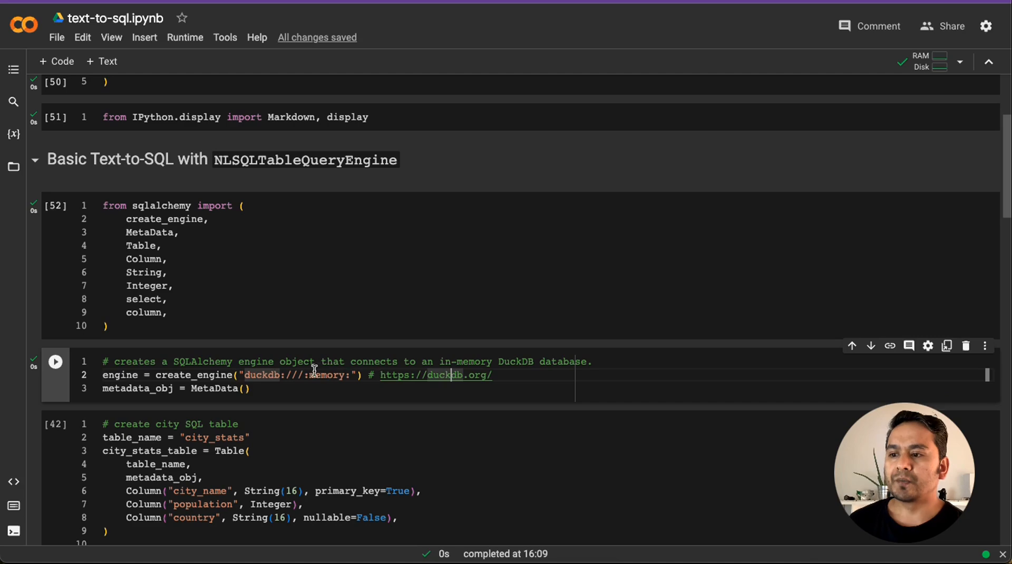
# Run the DuckDB engine, city_stats table, insert and SELECT cells, printing the four city rows.
pyautogui.scroll(-3)
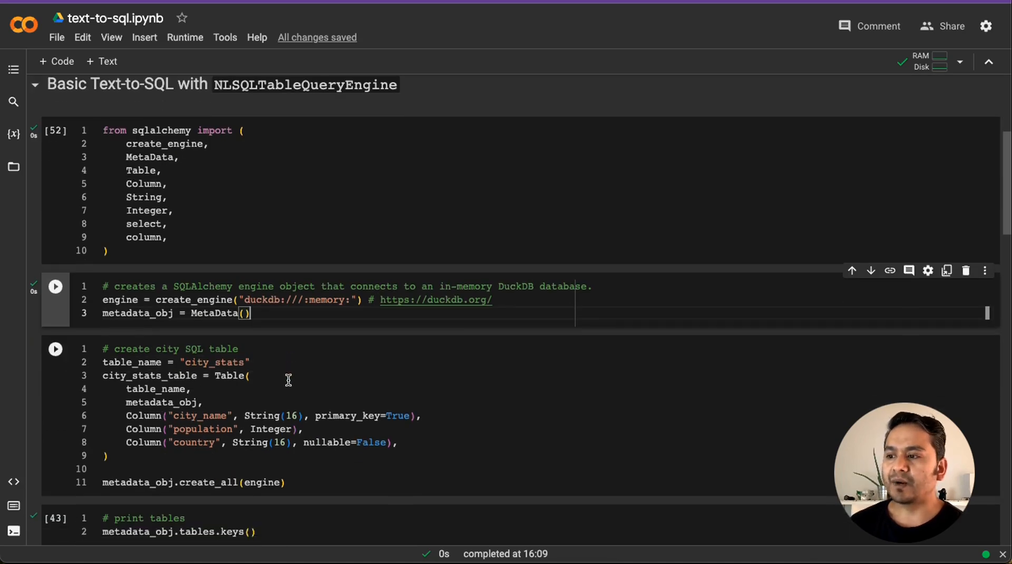
pyautogui.scroll(-3)
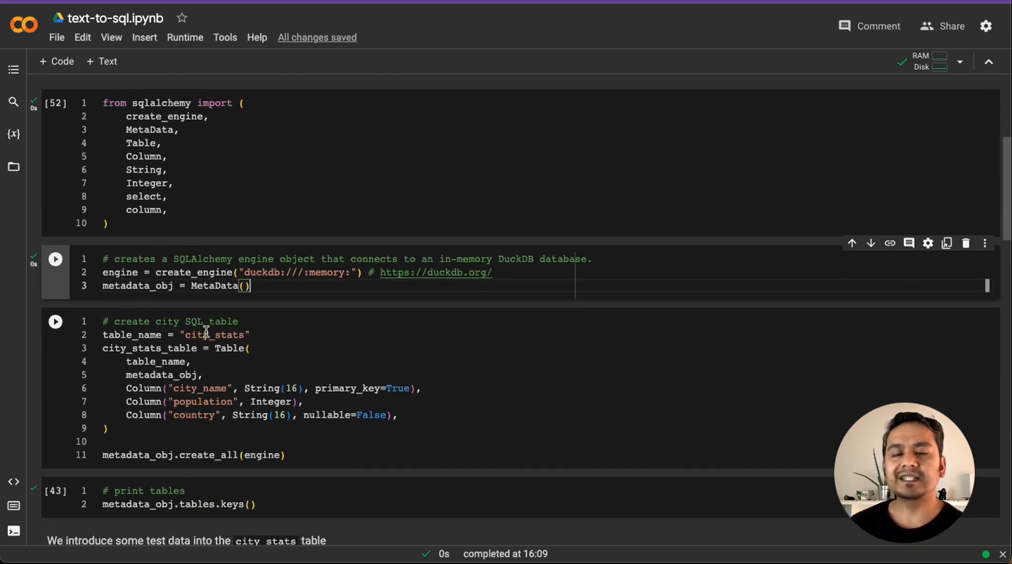
pyautogui.scroll(-3)
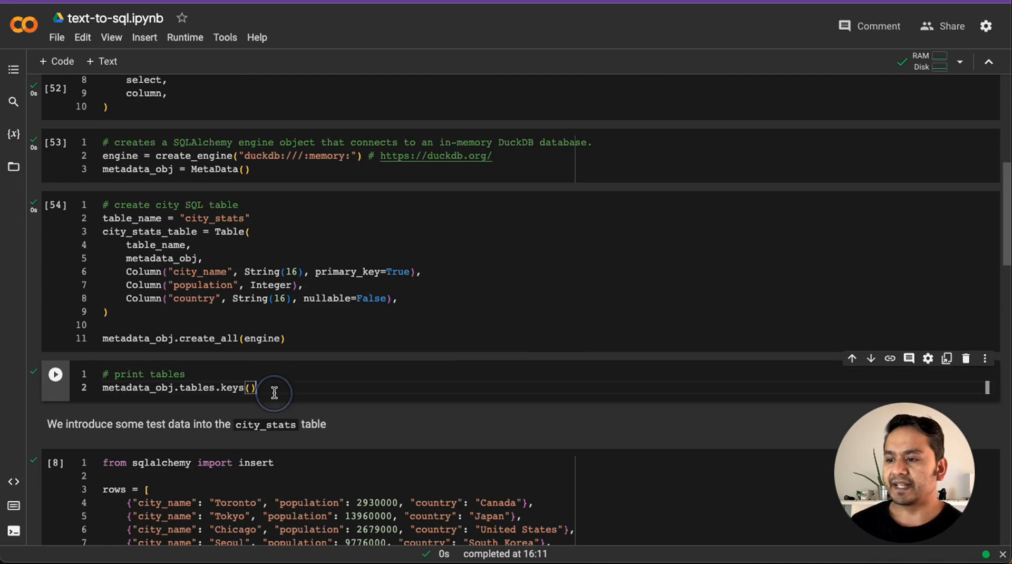
pyautogui.click(55, 375)
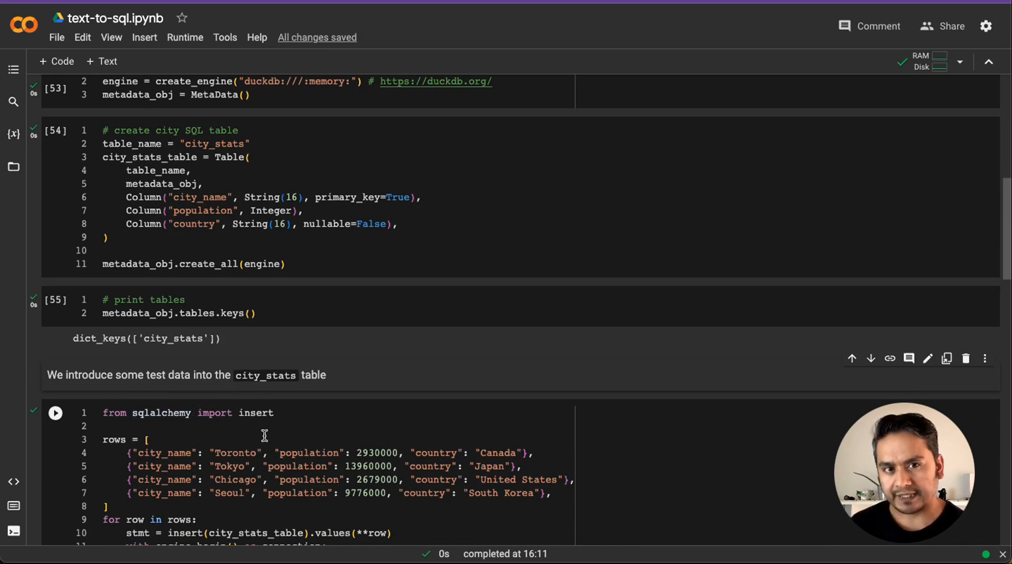
pyautogui.scroll(-3)
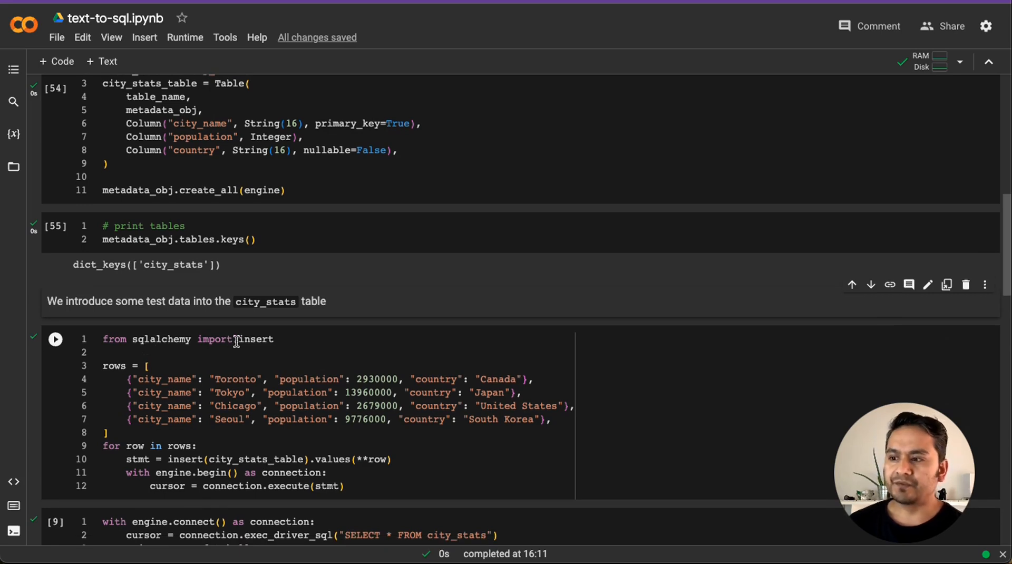
pyautogui.doubleClick(255, 339)
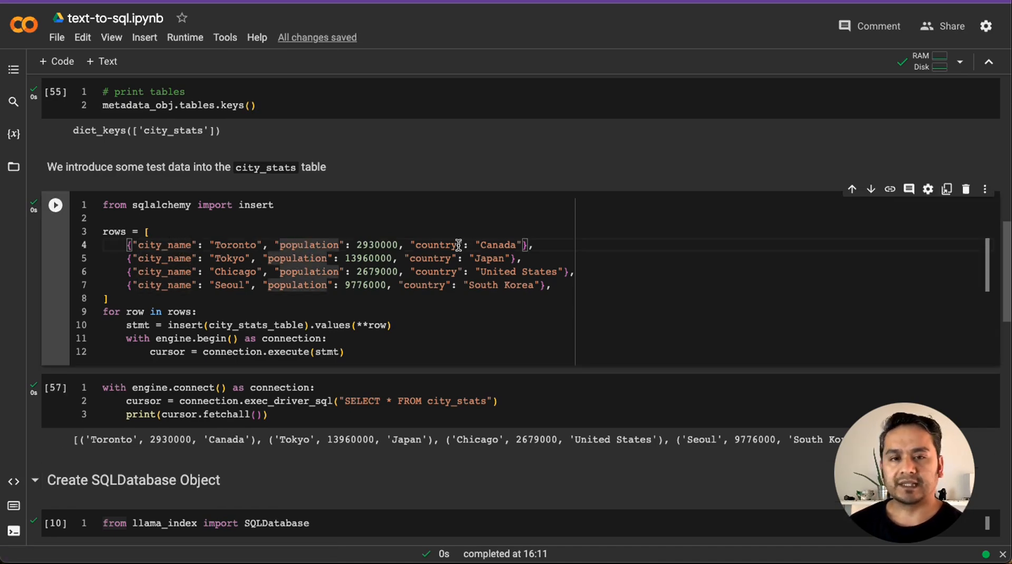
# Run the SQLDatabase(engine, include_tables=["city_stats"]) cell, ending with a reflection warning.
pyautogui.scroll(-3)
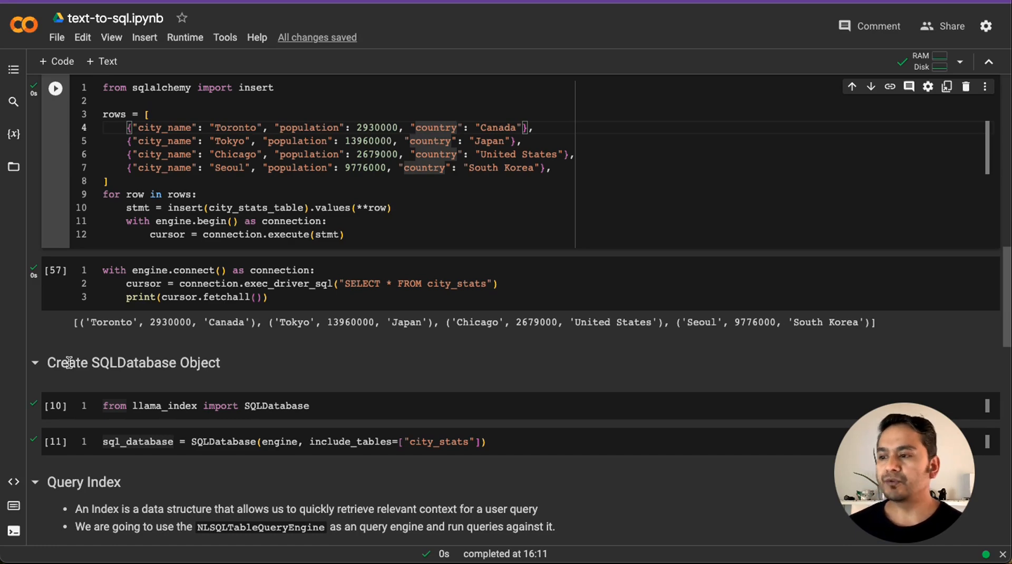
pyautogui.scroll(-3)
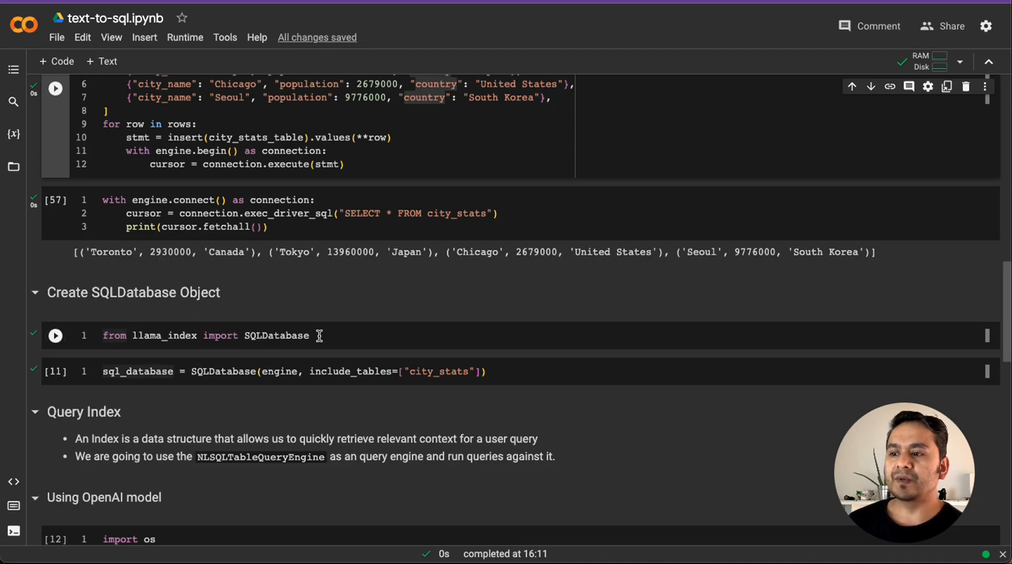
pyautogui.scroll(-3)
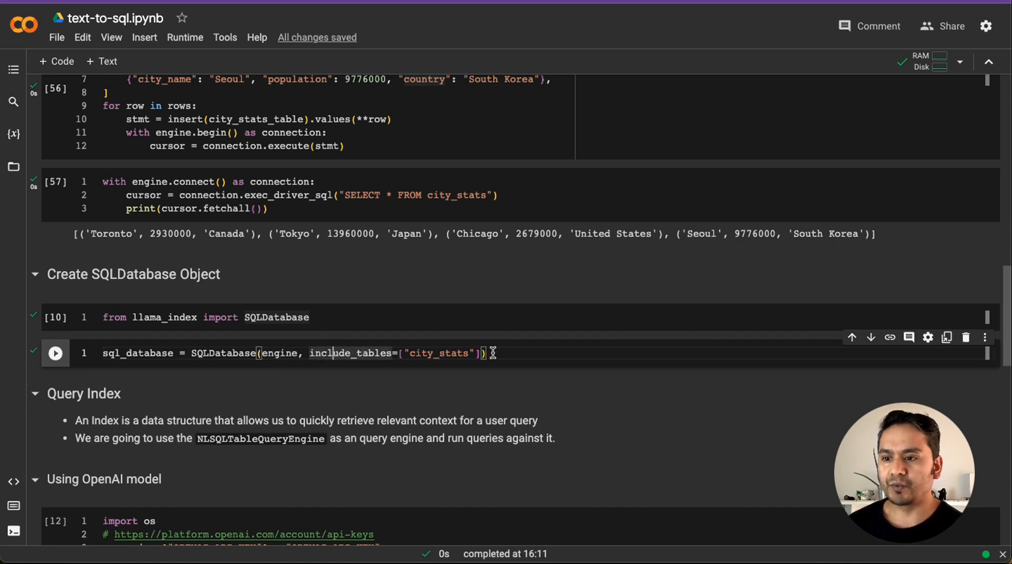
pyautogui.click(55, 353)
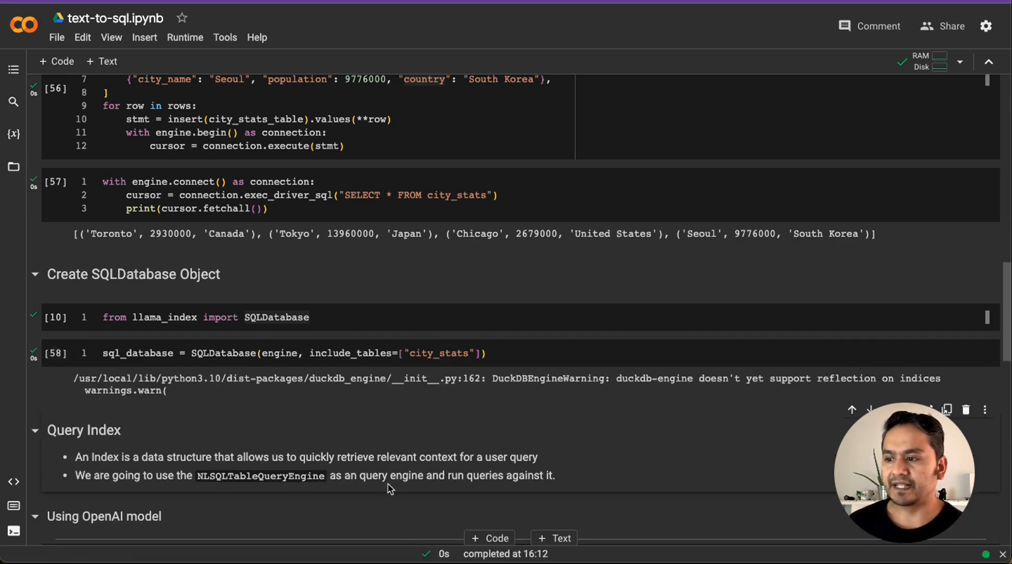
pyautogui.scroll(-3)
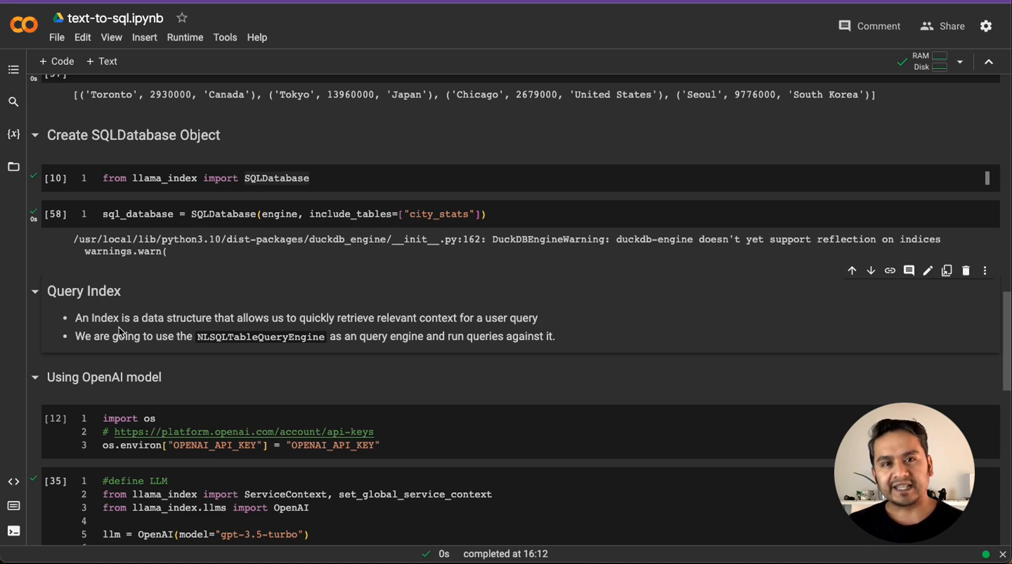
pyautogui.scroll(-3)
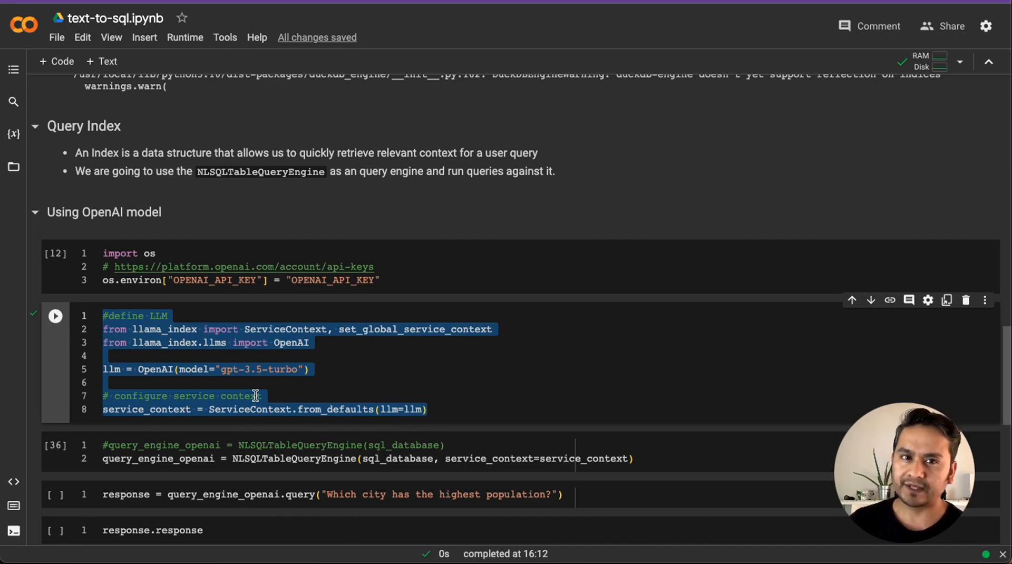
pyautogui.moveTo(164, 369)
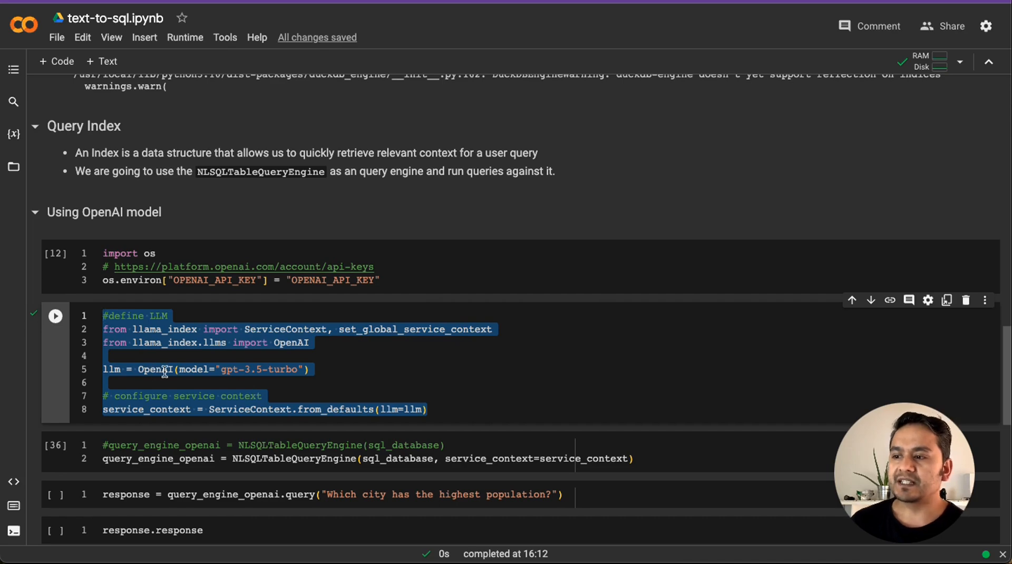
pyautogui.click(245, 369)
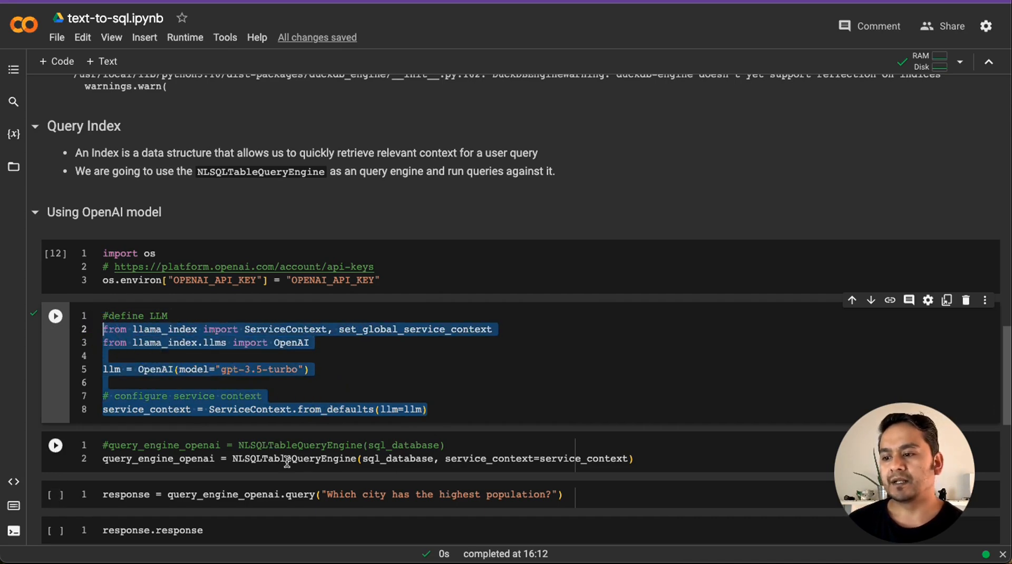
pyautogui.doubleClick(492, 458)
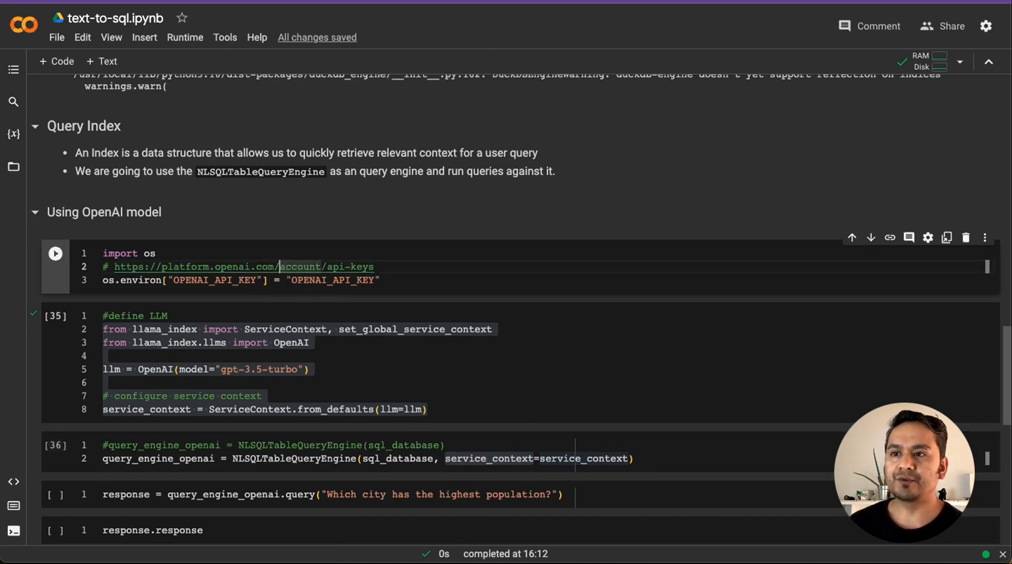
# On the API keys page create a secret key named llama-index and copy it.
pyautogui.click(249, 267)
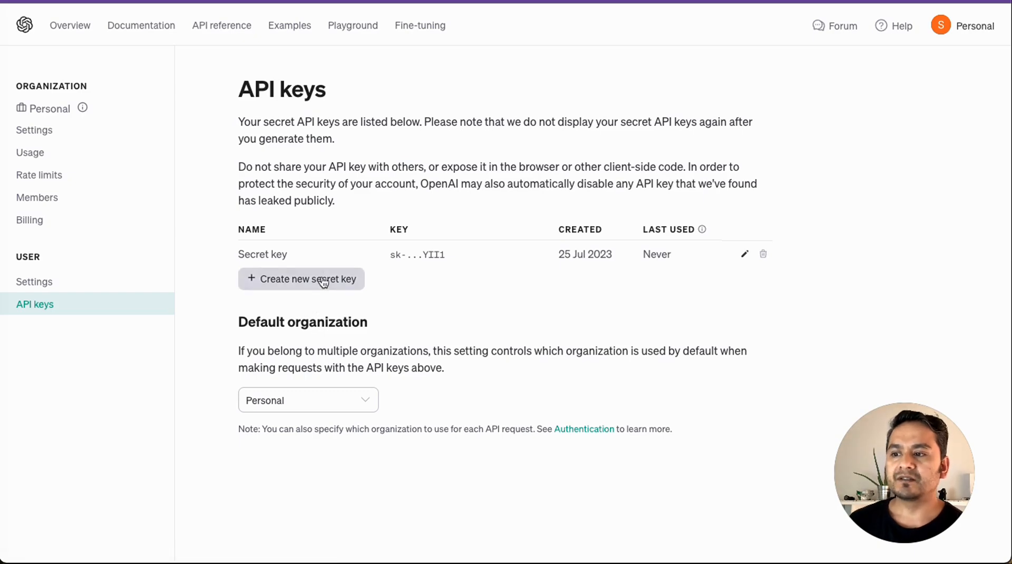
pyautogui.click(301, 279)
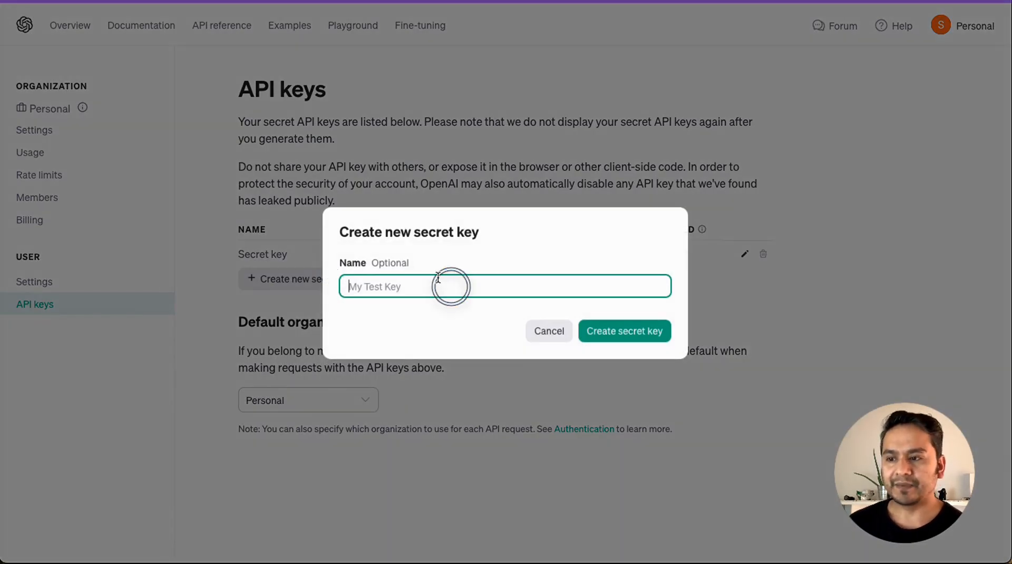
pyautogui.write('llama-idnex')
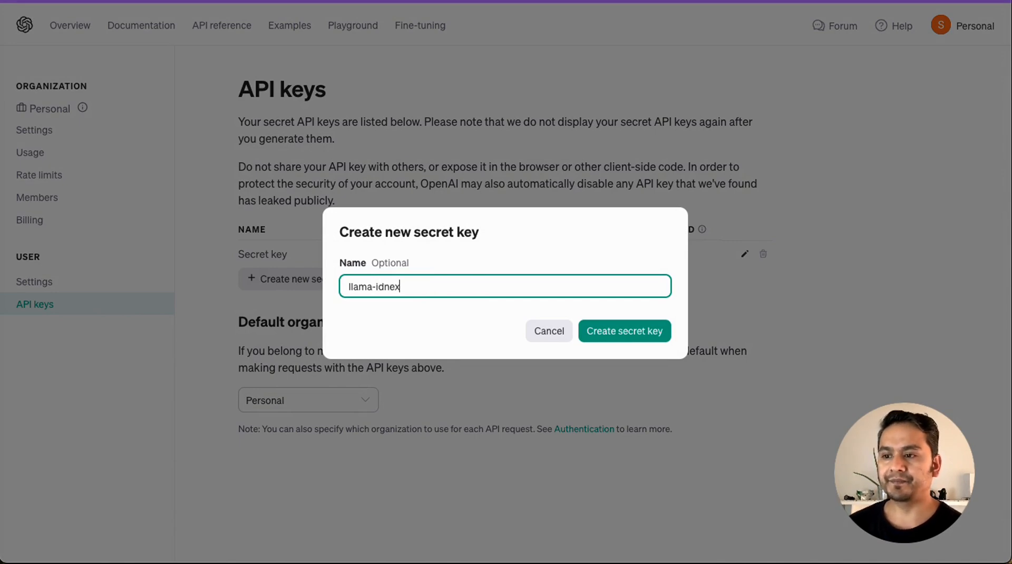
pyautogui.press('Backspace')
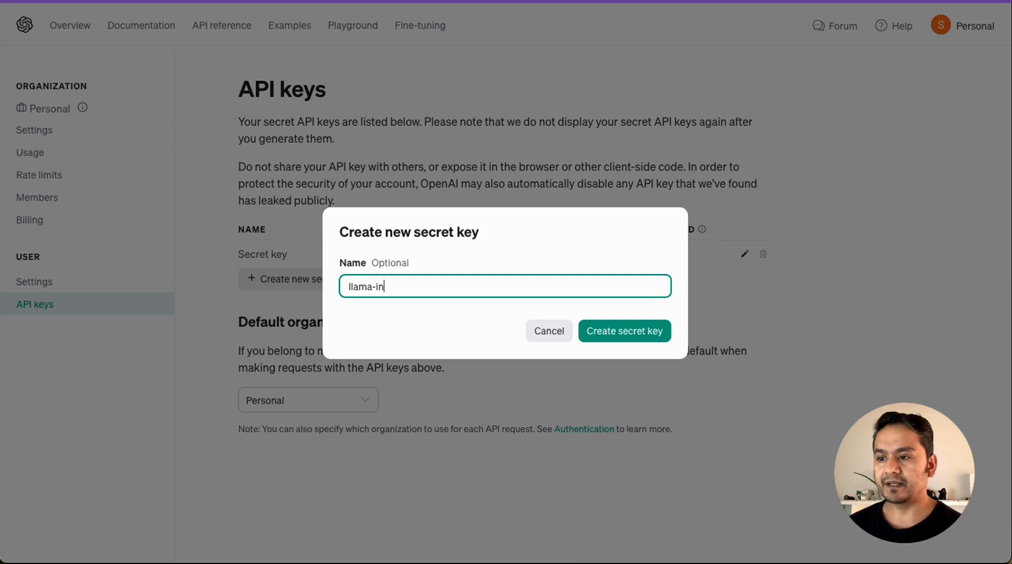
pyautogui.click(623, 330)
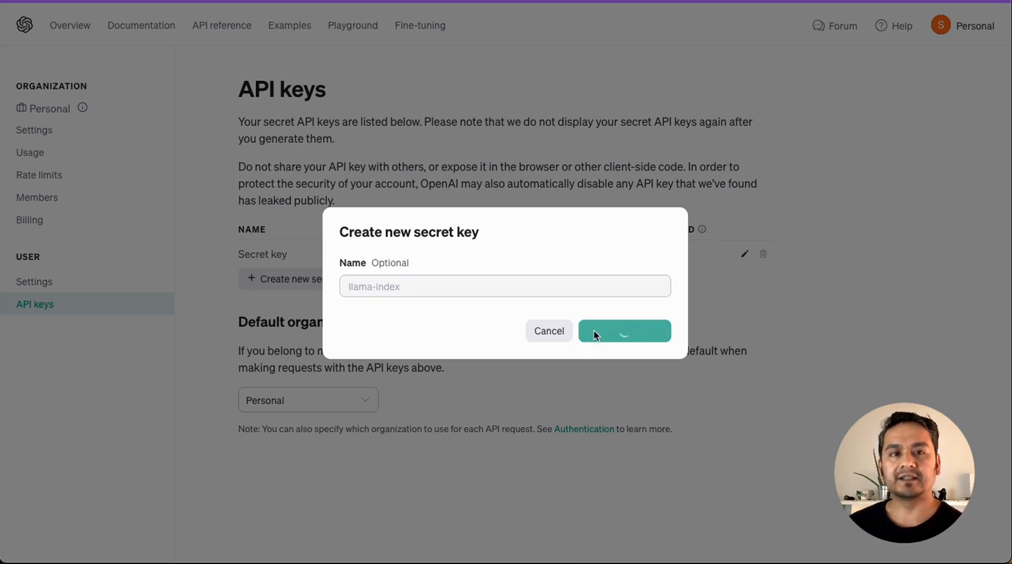
pyautogui.click(623, 330)
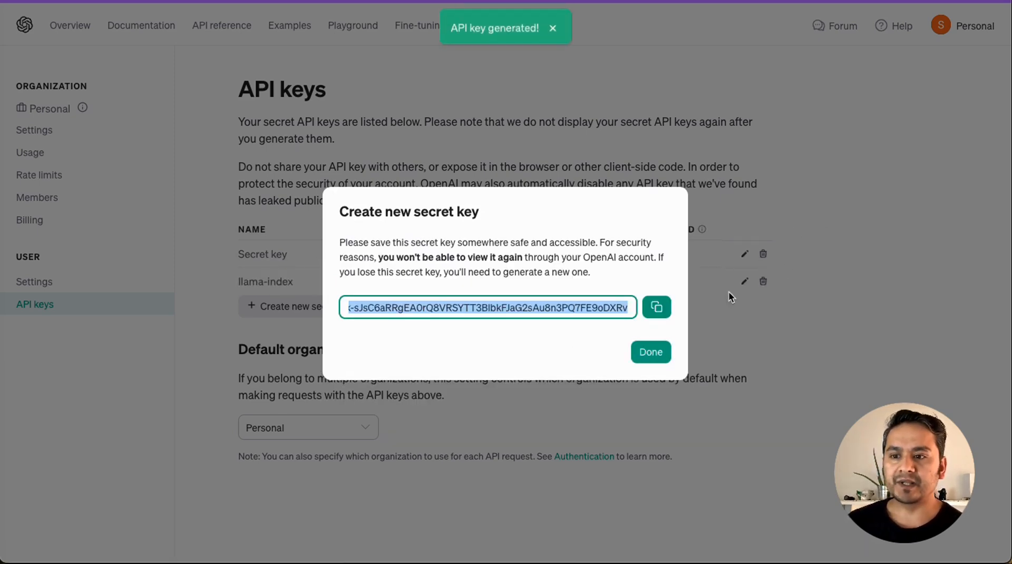
pyautogui.click(657, 307)
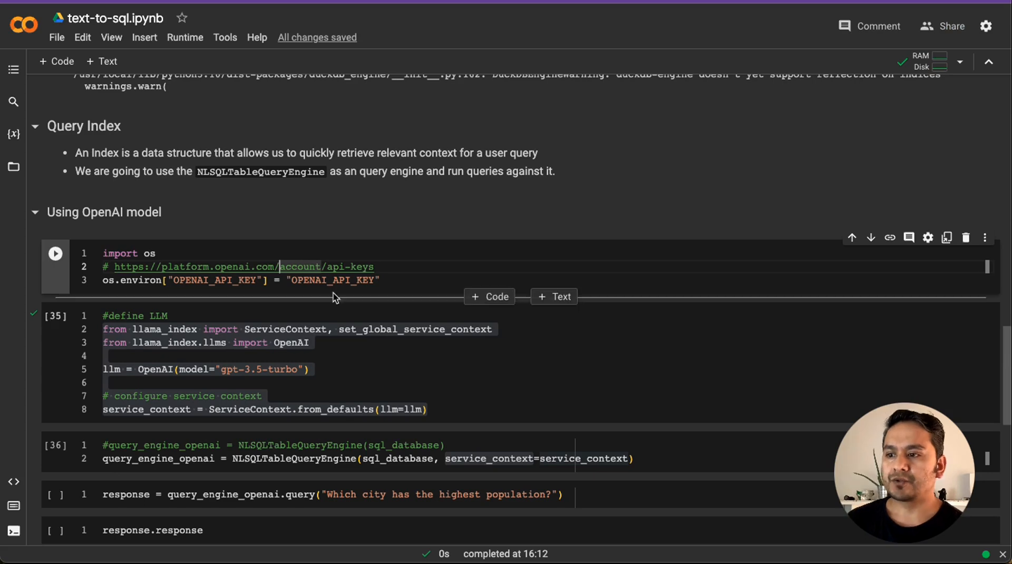
# Replace the OPENAI_API_KEY placeholder with the new key and run the key, GPT-3.5-turbo and NLSQLTableQueryEngine cells.
pyautogui.doubleClick(332, 279)
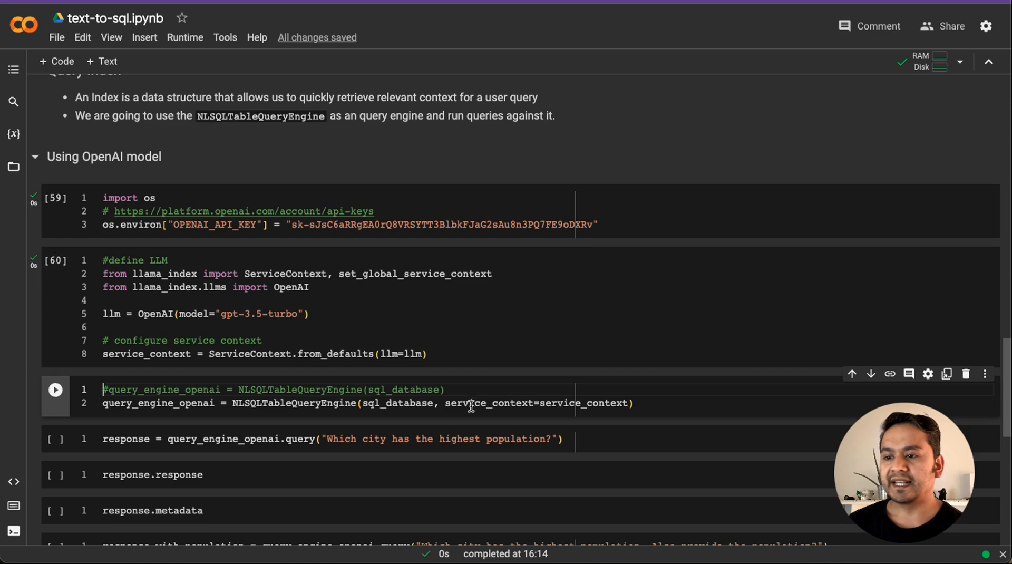
pyautogui.doubleClick(582, 403)
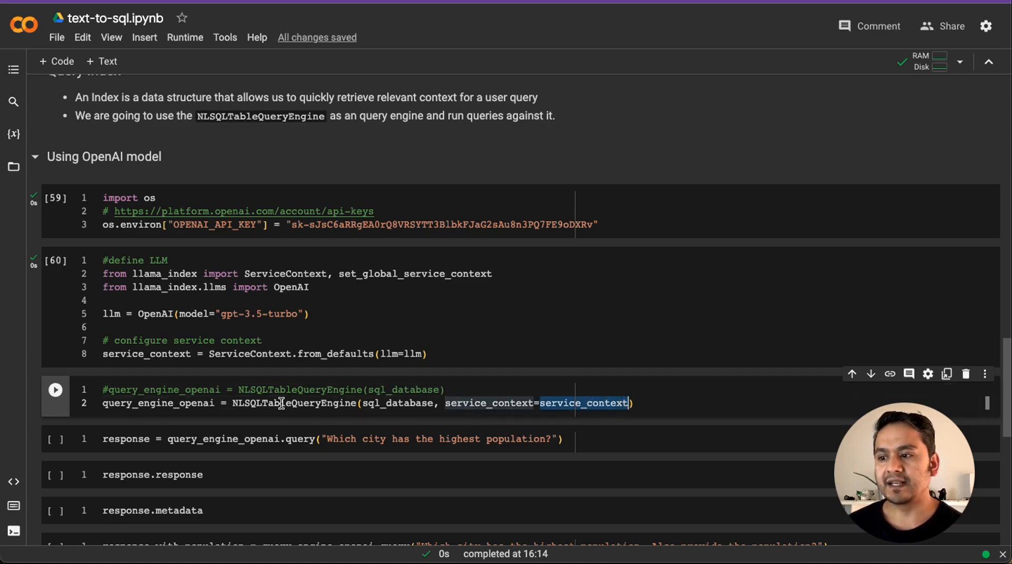
pyautogui.doubleClick(294, 403)
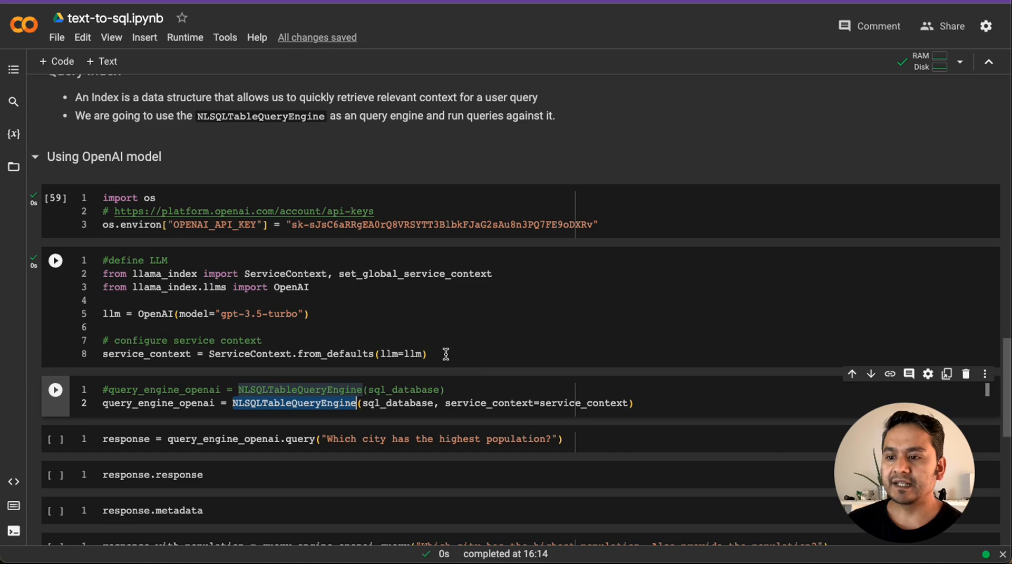
pyautogui.doubleClick(490, 402)
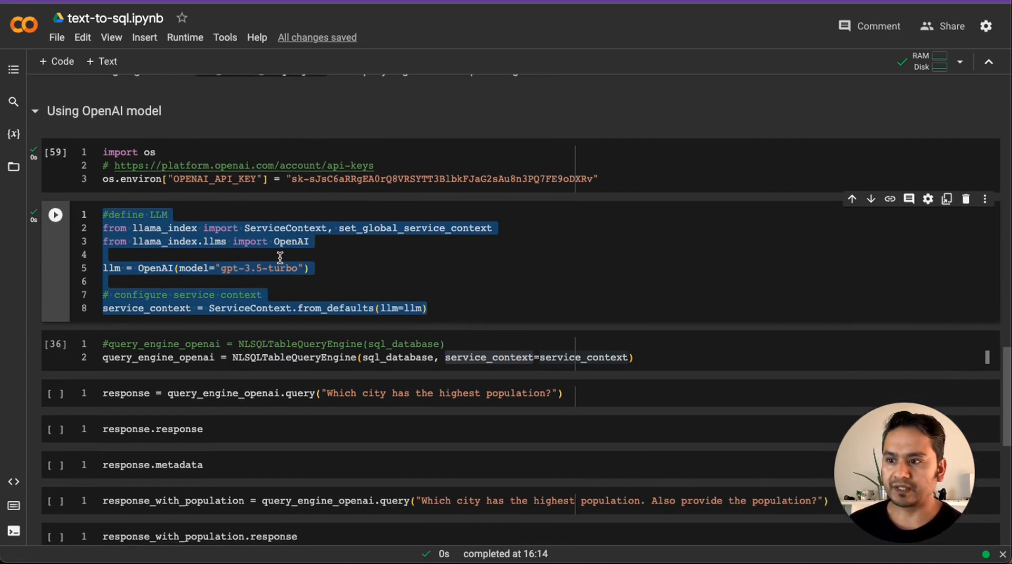
pyautogui.click(55, 214)
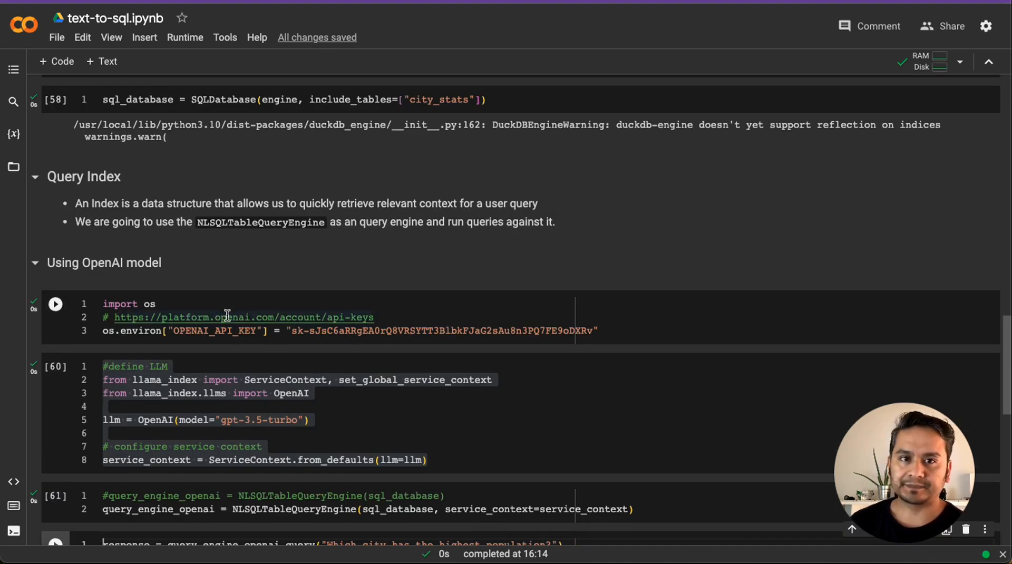
# Query 'Which city has the highest population?' and show response.response answering Tokyo.
pyautogui.scroll(-3)
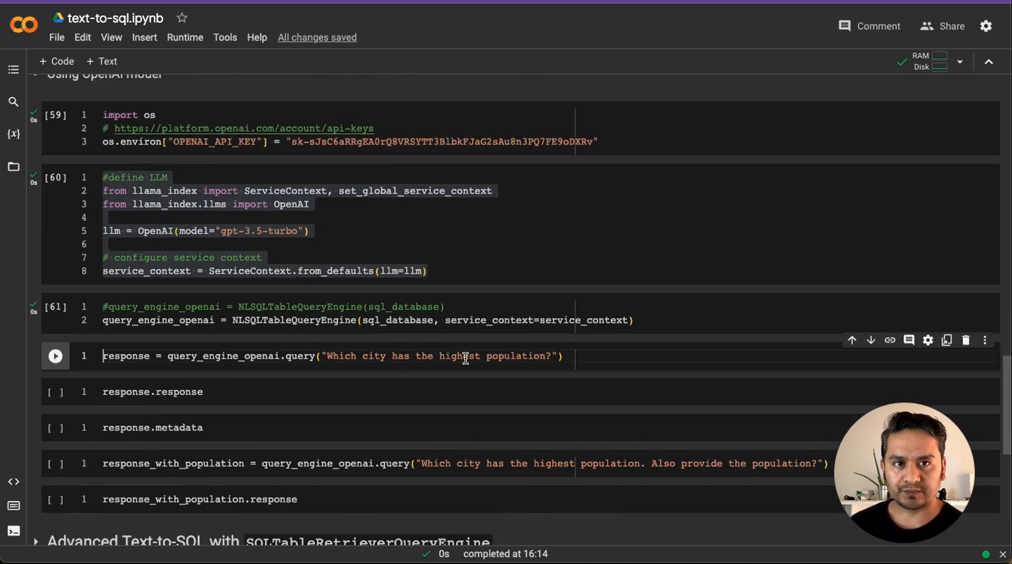
pyautogui.doubleClick(125, 355)
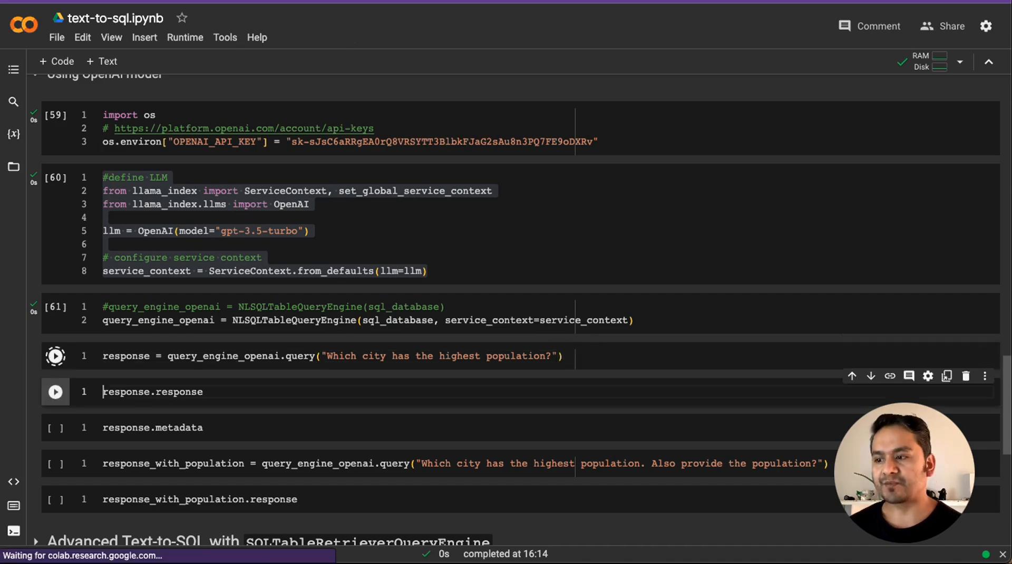
pyautogui.click(55, 355)
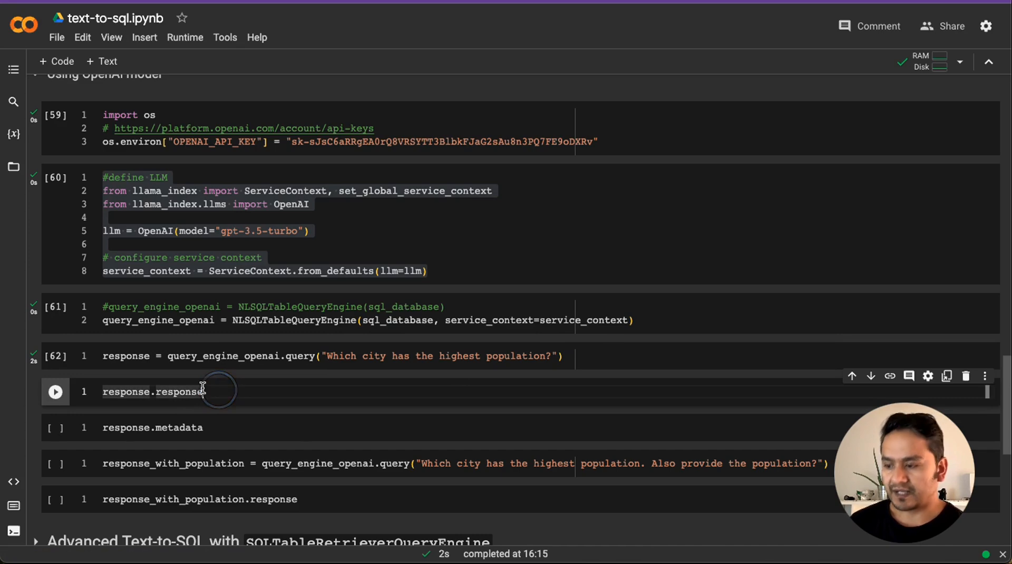
pyautogui.click(55, 393)
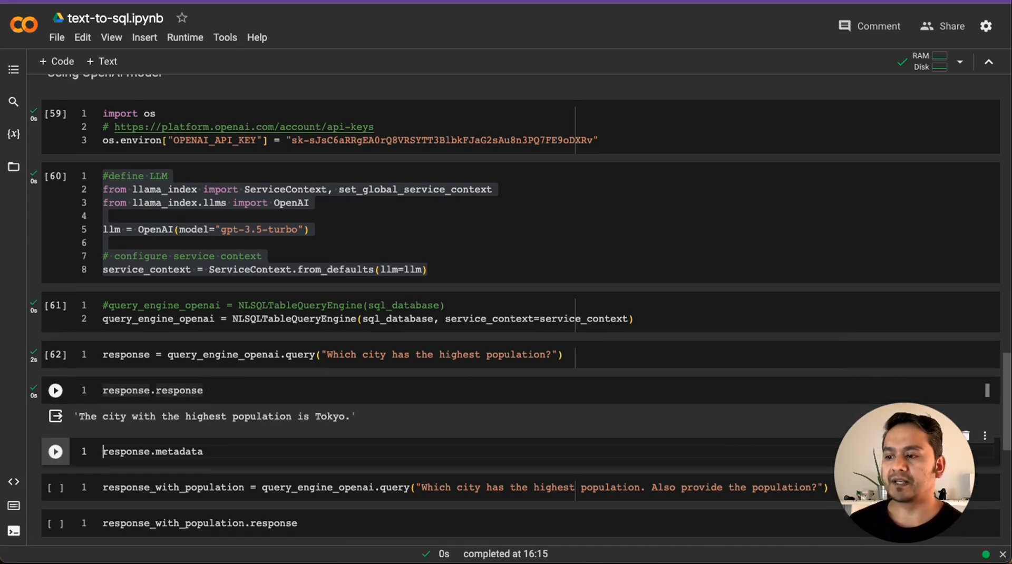
pyautogui.moveTo(316, 432)
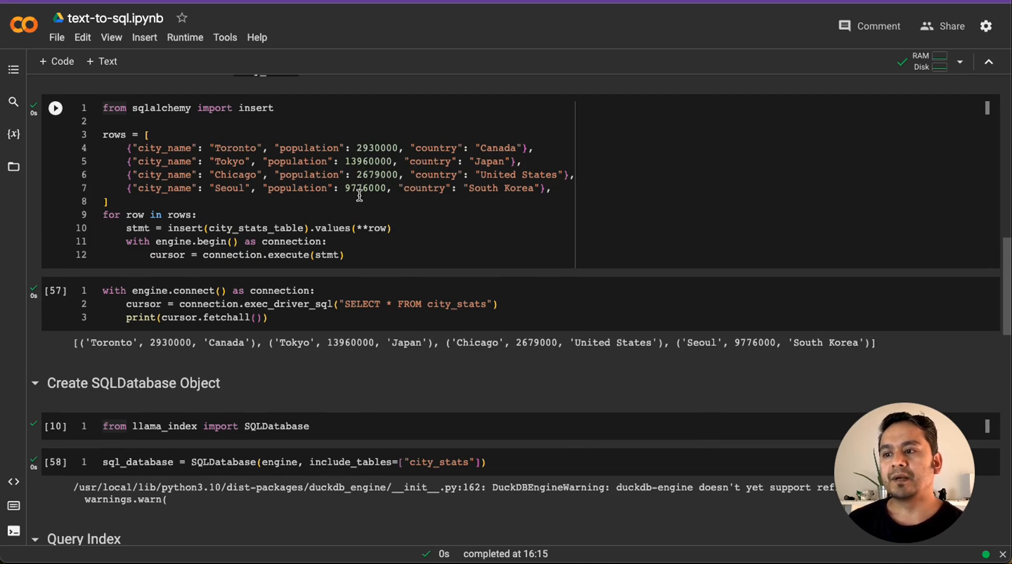
pyautogui.moveTo(354, 201)
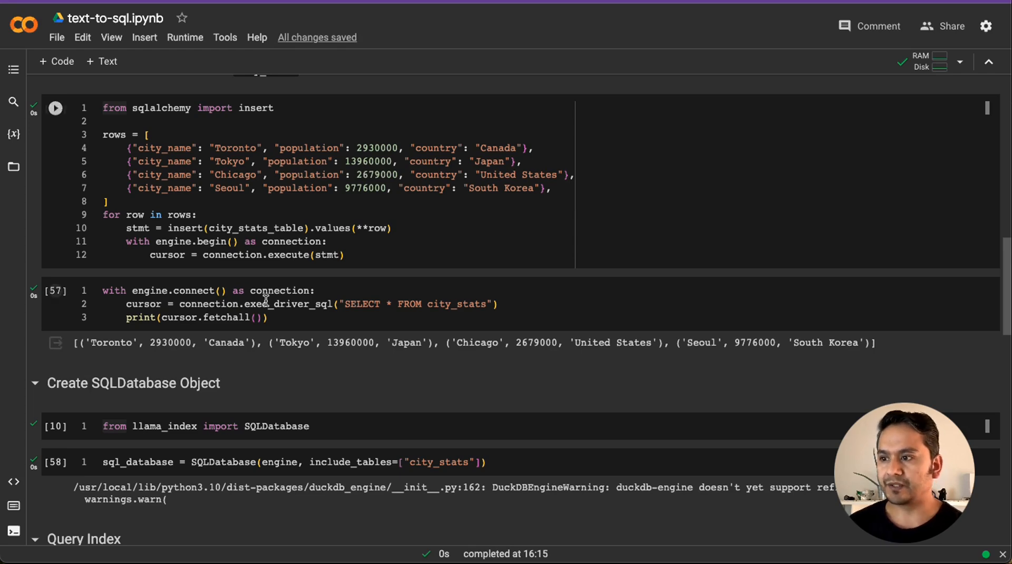
# Scroll through the reviewed cells back to the response output naming Tokyo.
pyautogui.scroll(-3)
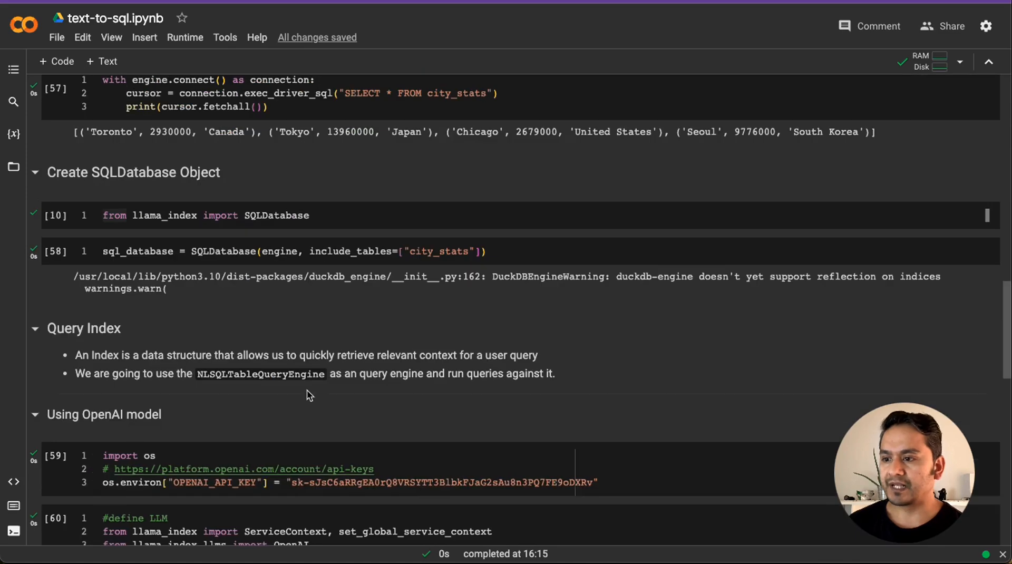
pyautogui.scroll(-3)
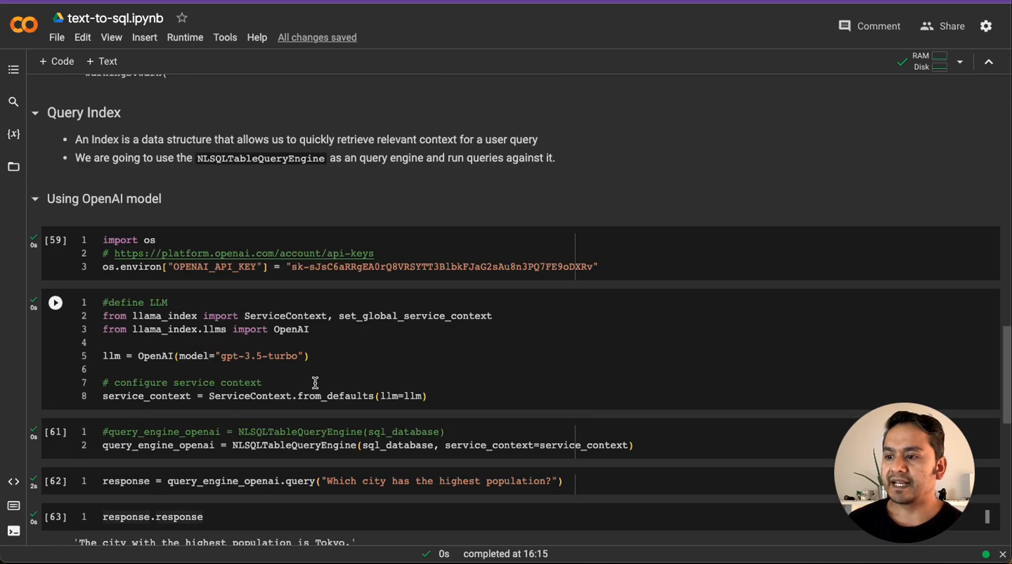
pyautogui.scroll(-3)
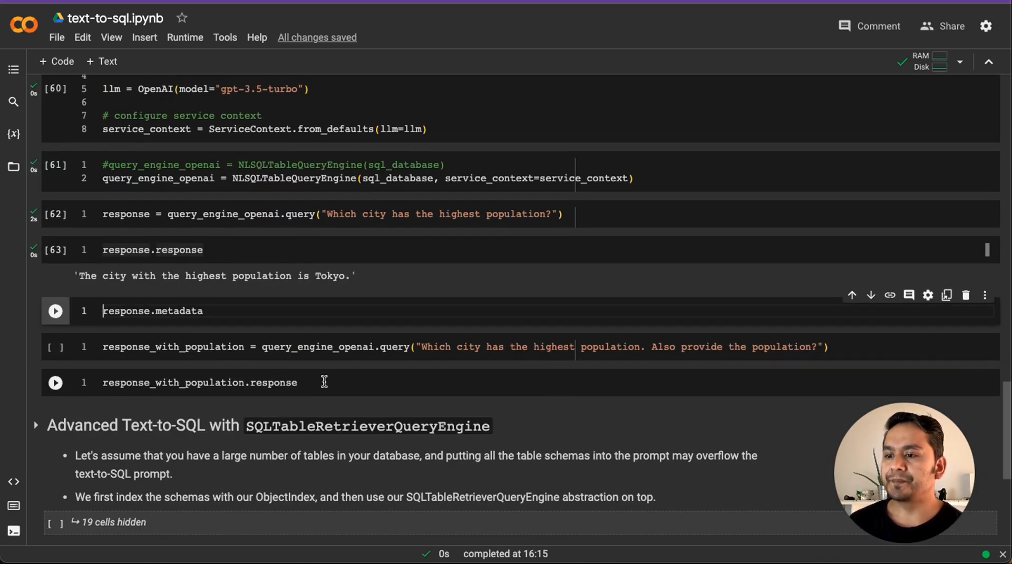
# Run response.metadata to show the SQL, then the follow-up query returning Tokyo's population 13,960,000.
pyautogui.click(55, 310)
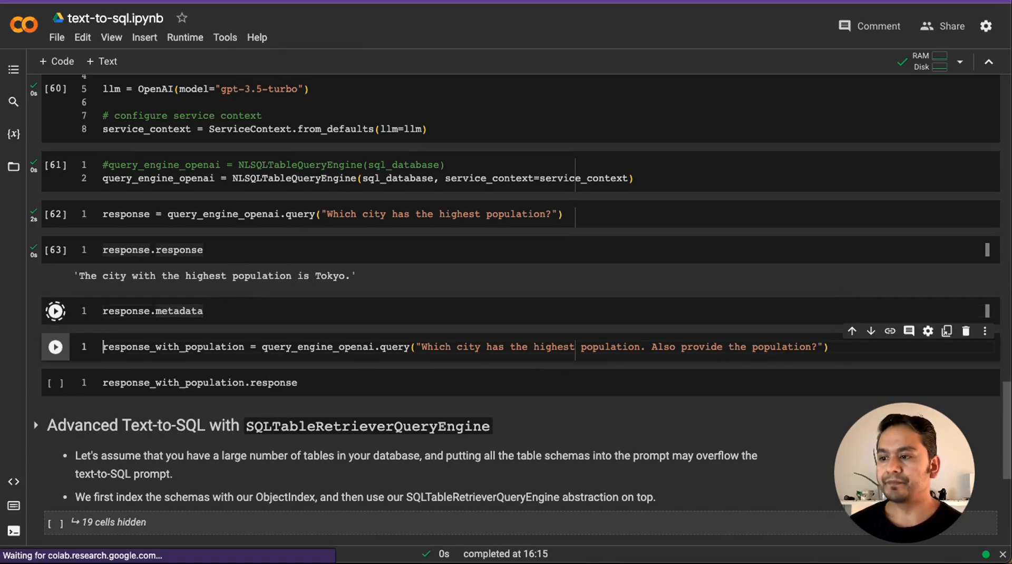
pyautogui.click(55, 310)
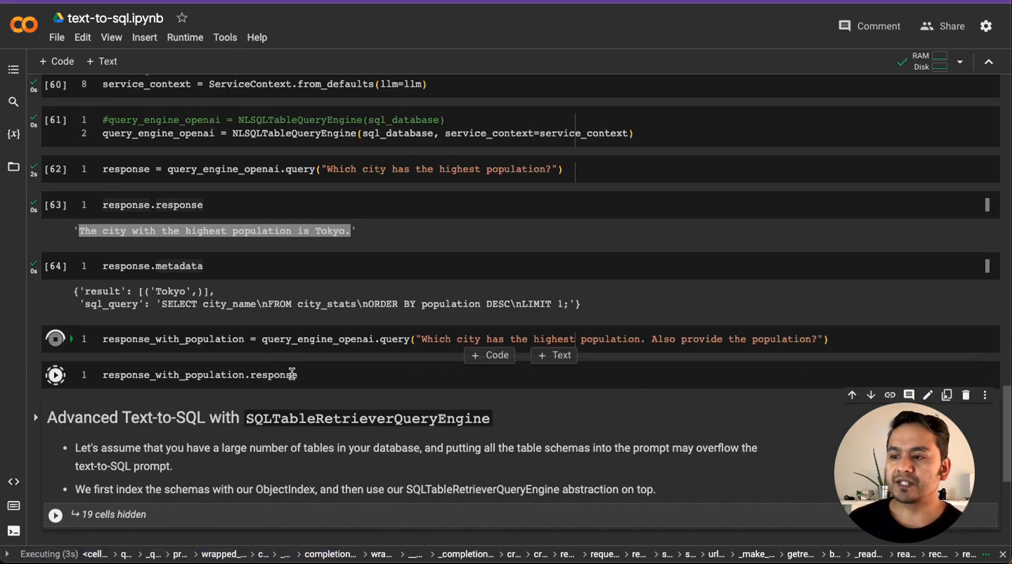
pyautogui.click(55, 337)
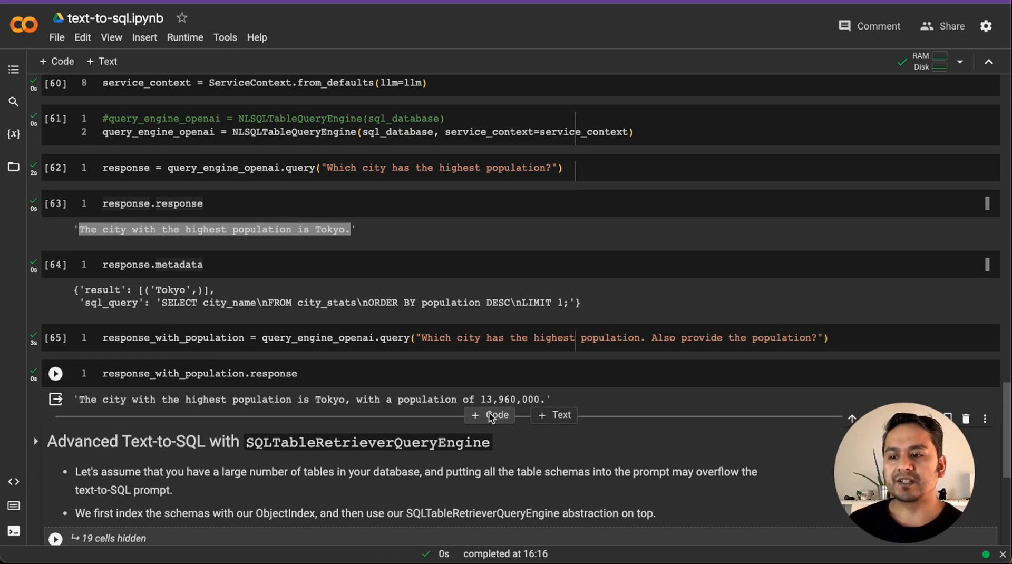
pyautogui.moveTo(487, 399)
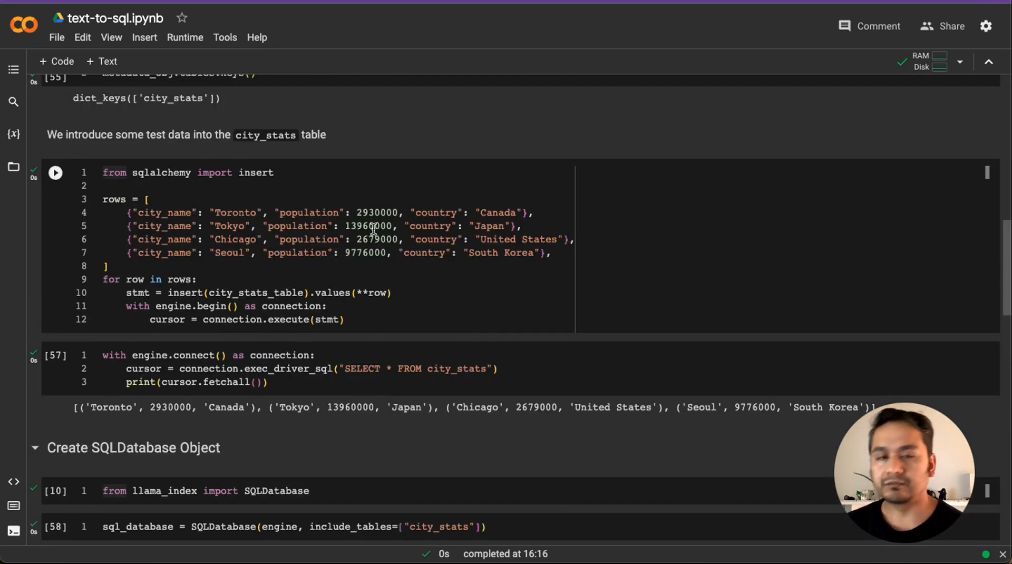
pyautogui.scroll(-3)
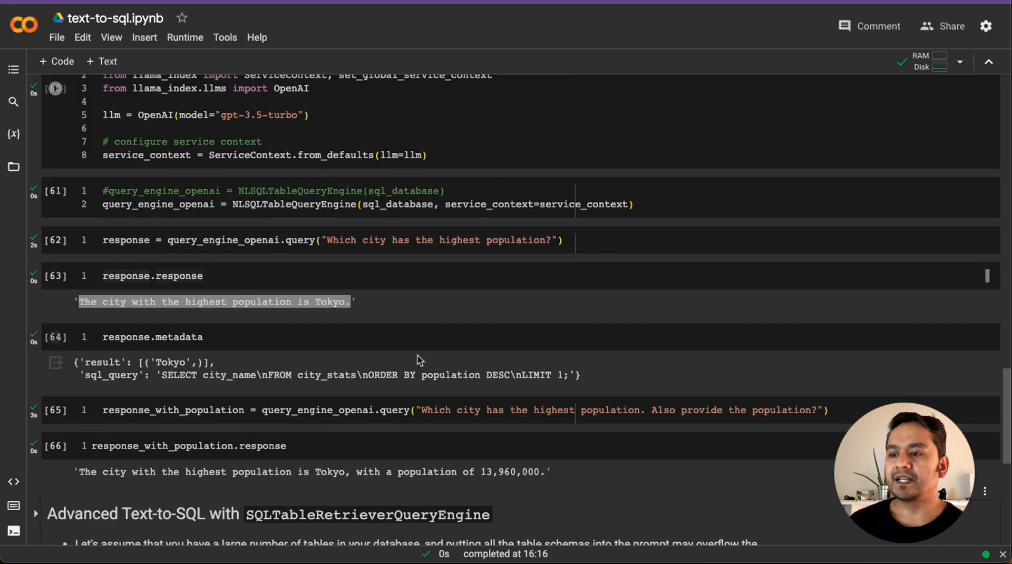
pyautogui.scroll(-3)
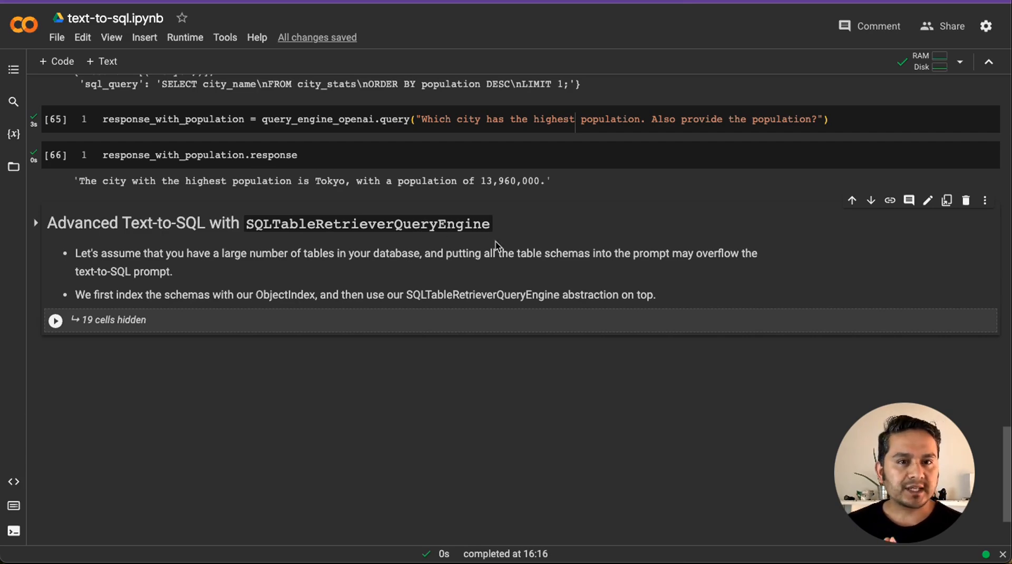
pyautogui.moveTo(174, 257)
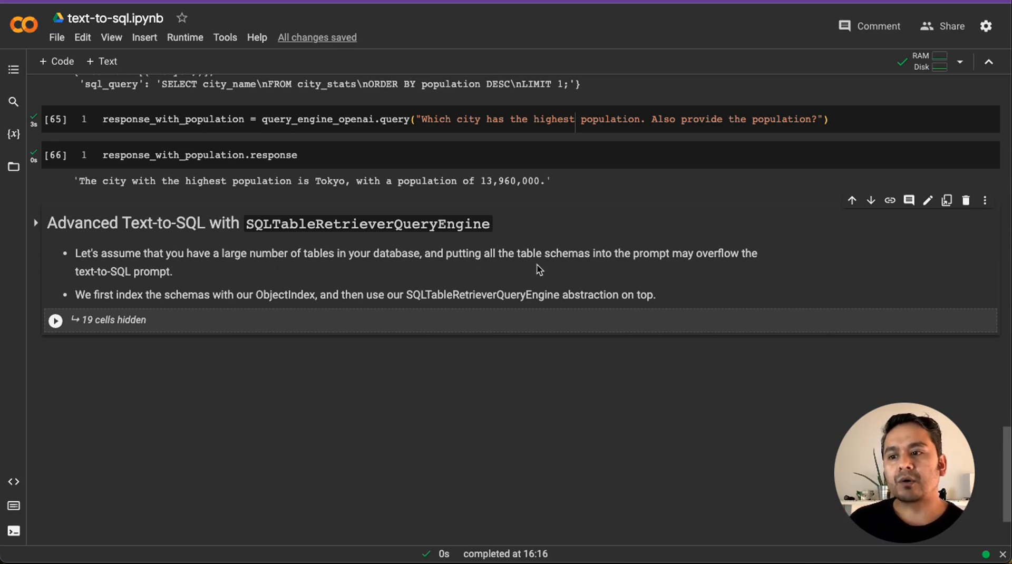
pyautogui.moveTo(685, 269)
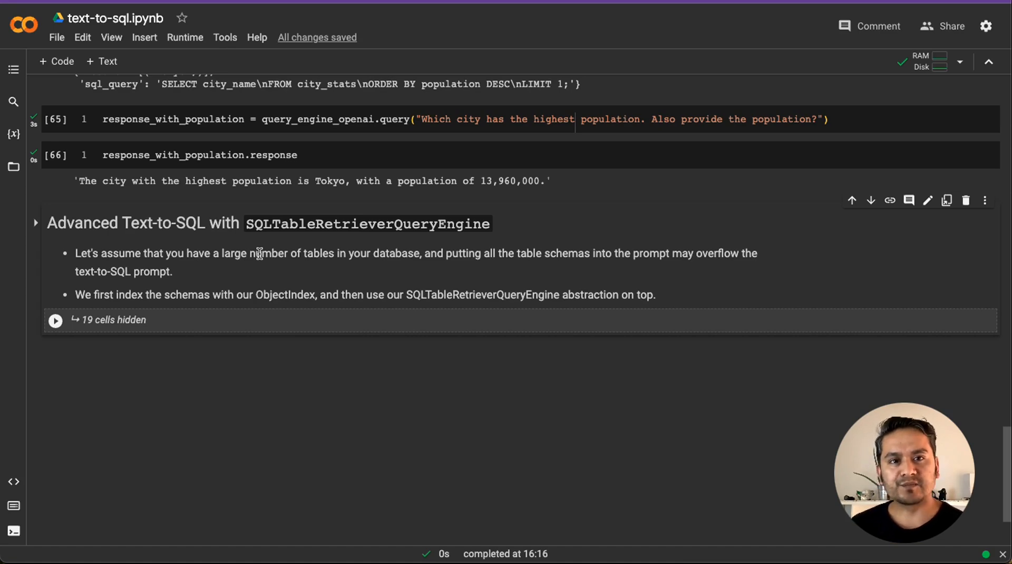
pyautogui.moveTo(145, 308)
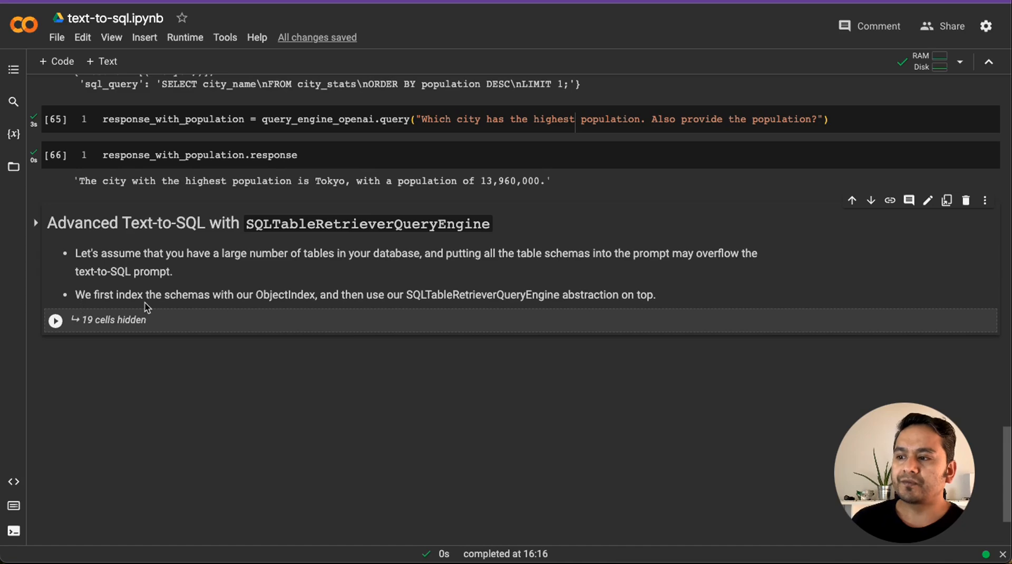
pyautogui.moveTo(249, 298)
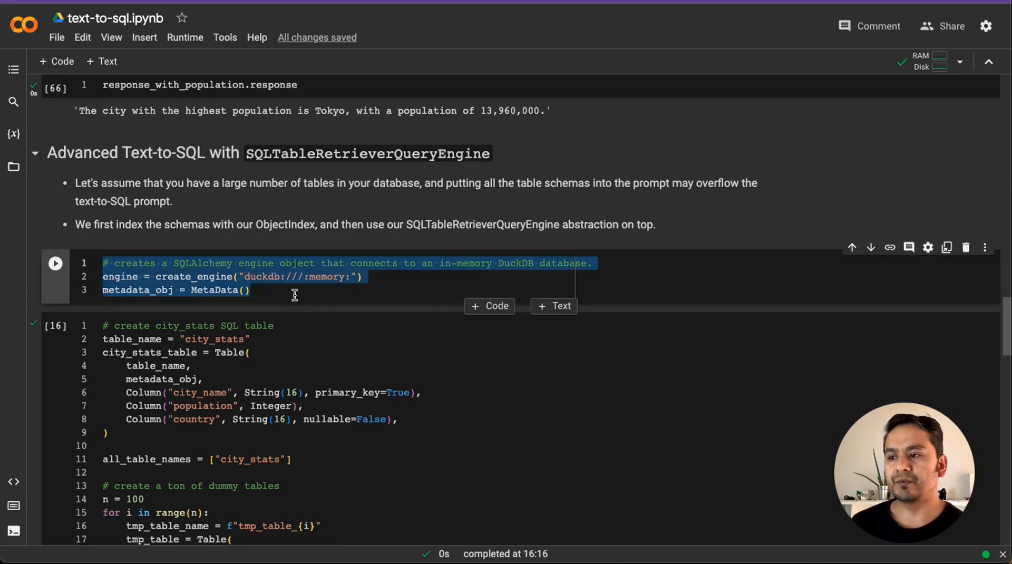
# Create the in-memory DuckDB engine and metadata, reviewing the city_stats and dummy-table loop code.
pyautogui.click(55, 262)
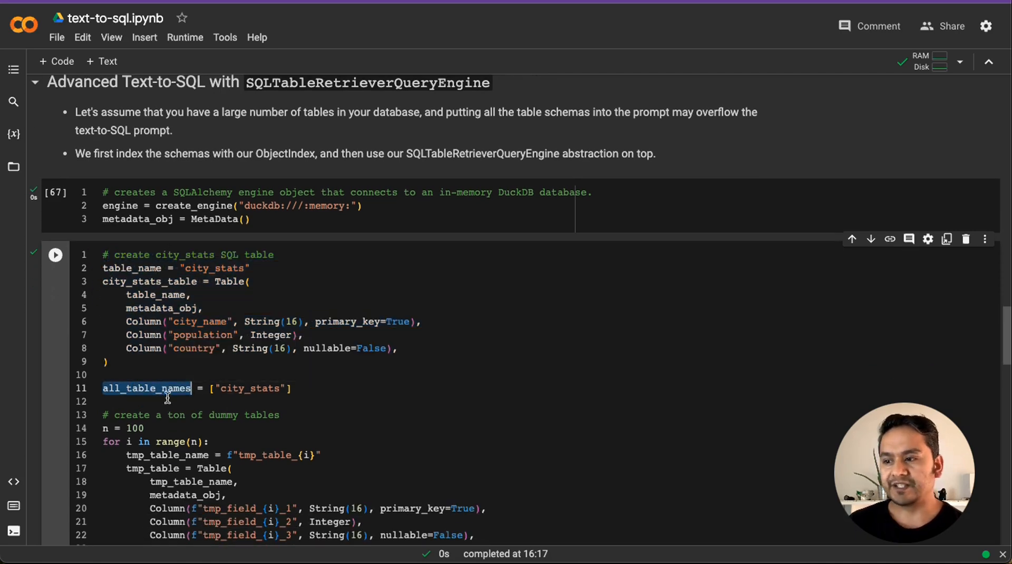
pyautogui.doubleClick(251, 388)
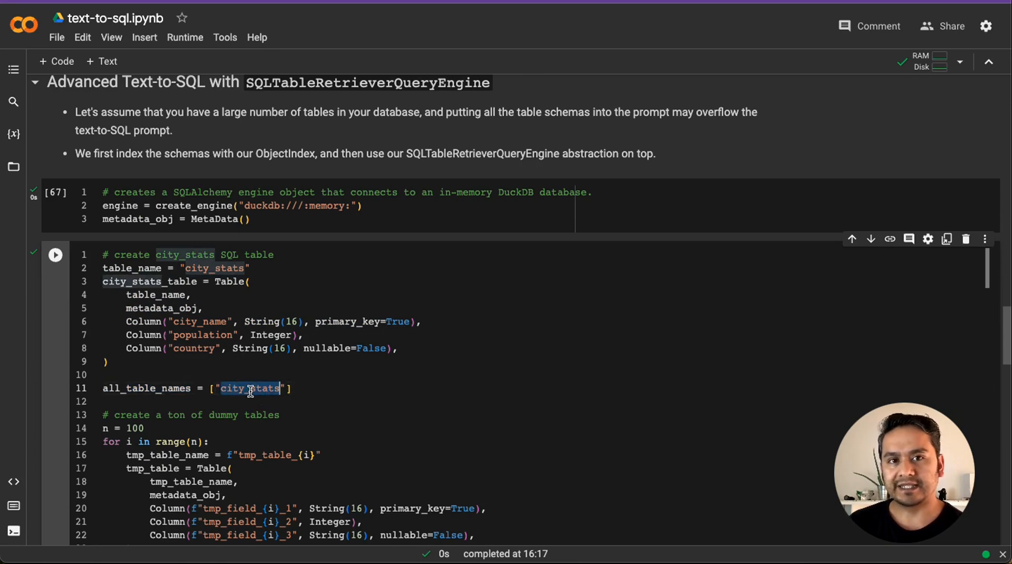
pyautogui.scroll(-3)
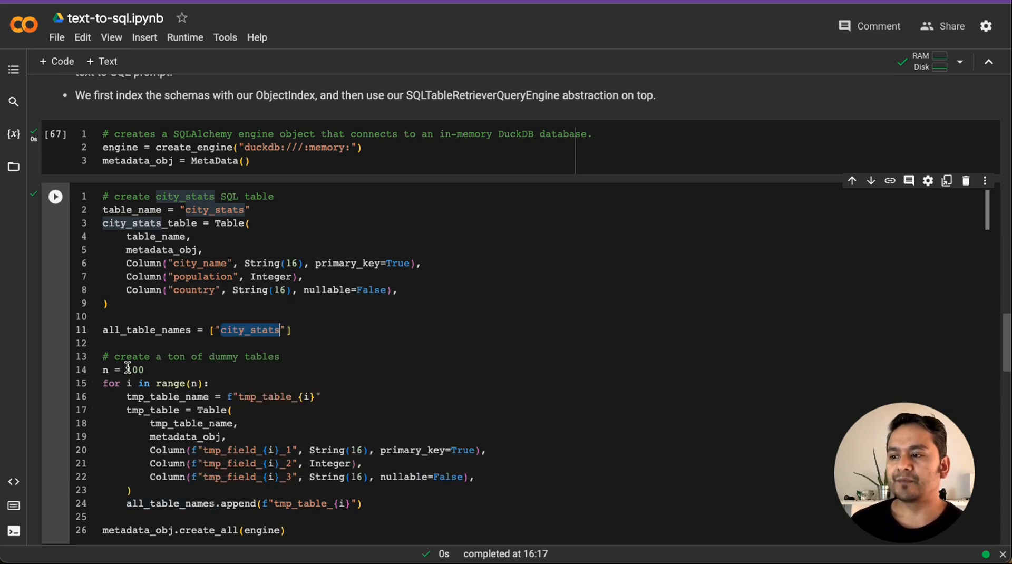
pyautogui.scroll(-3)
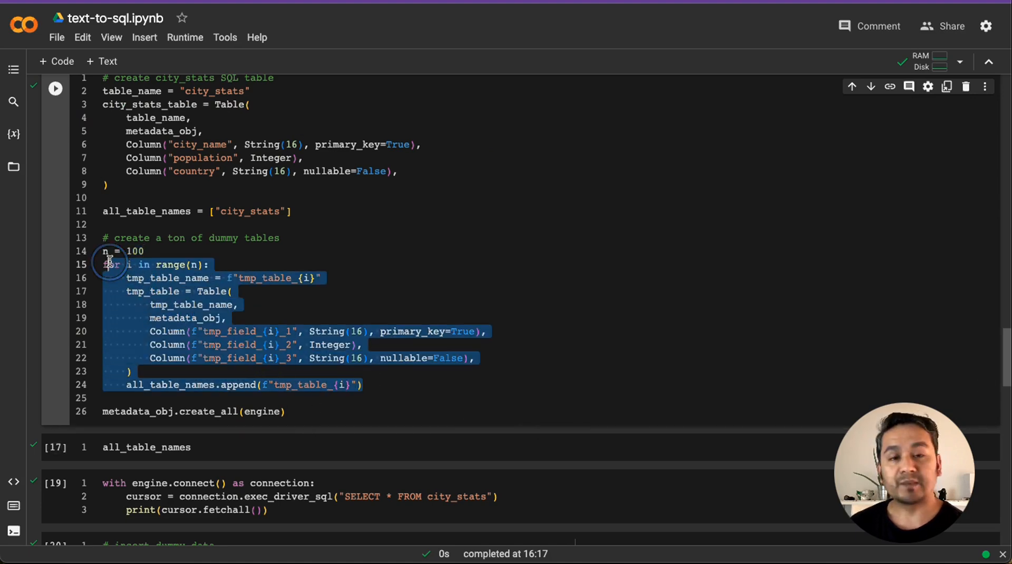
pyautogui.click(286, 411)
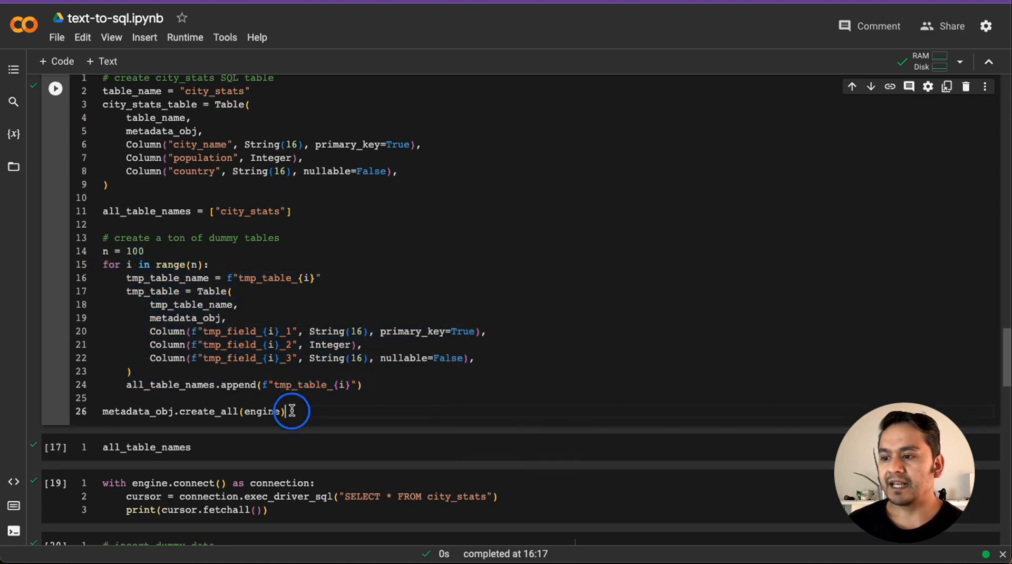
# Create city_stats plus the 100 dummy tables and list all_table_names through tmp_table_99.
pyautogui.click(55, 88)
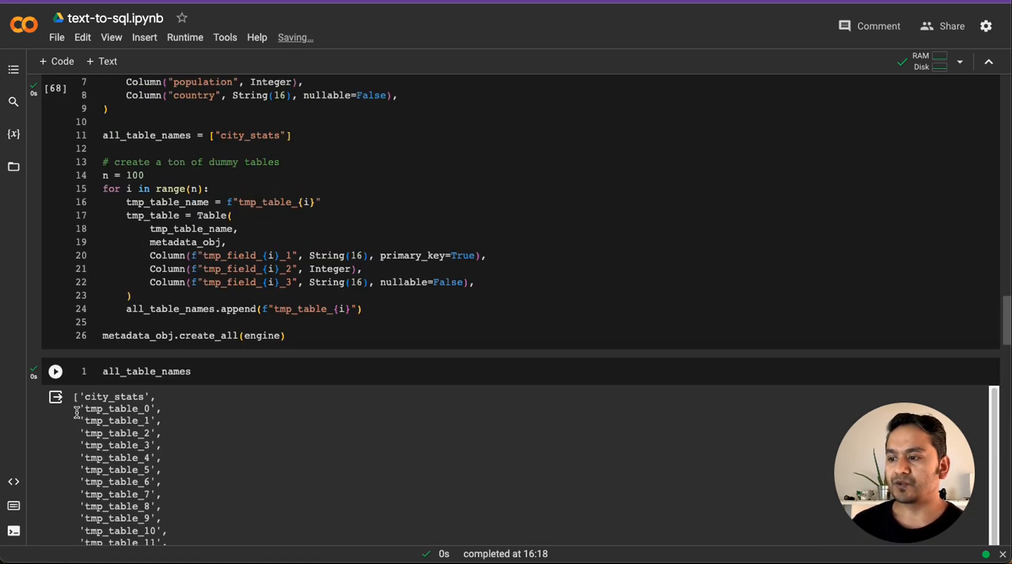
pyautogui.click(244, 135)
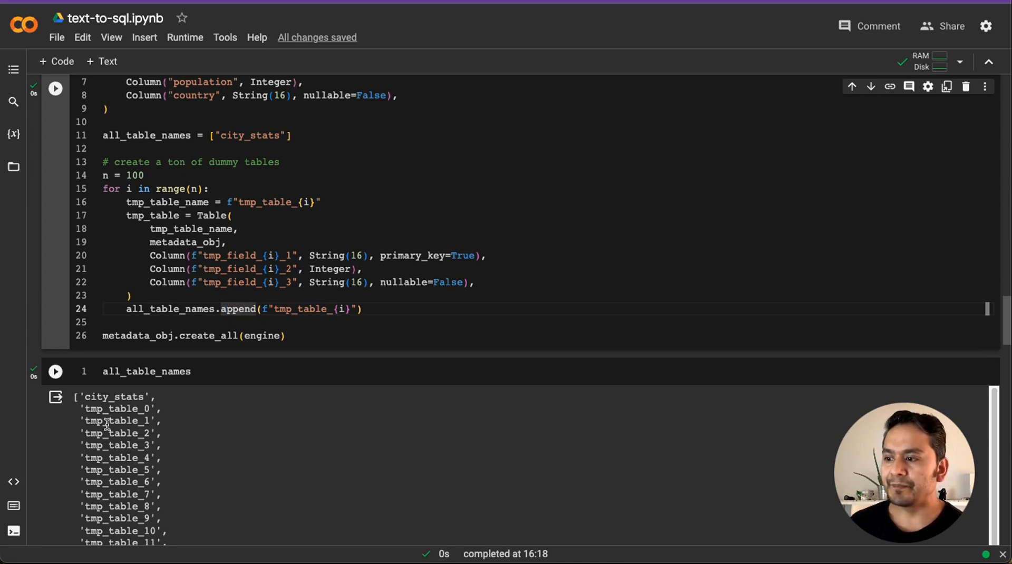
pyautogui.click(55, 372)
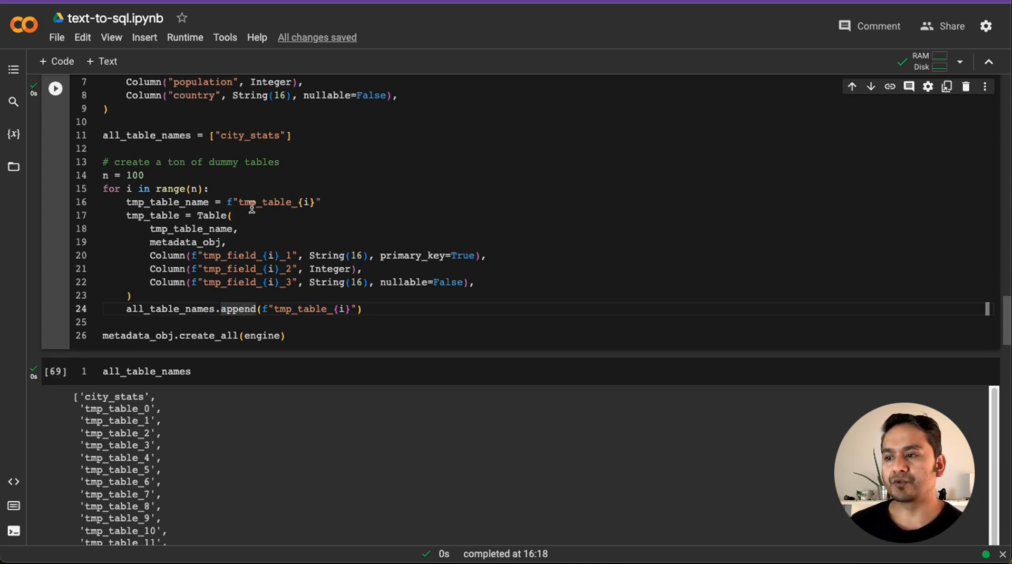
pyautogui.moveTo(303, 203)
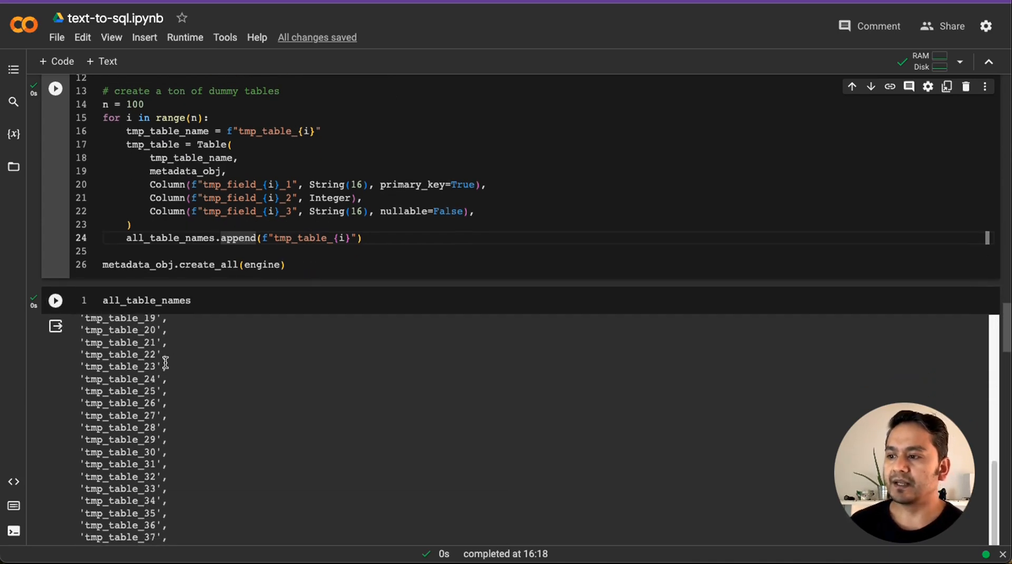
pyautogui.scroll(-3)
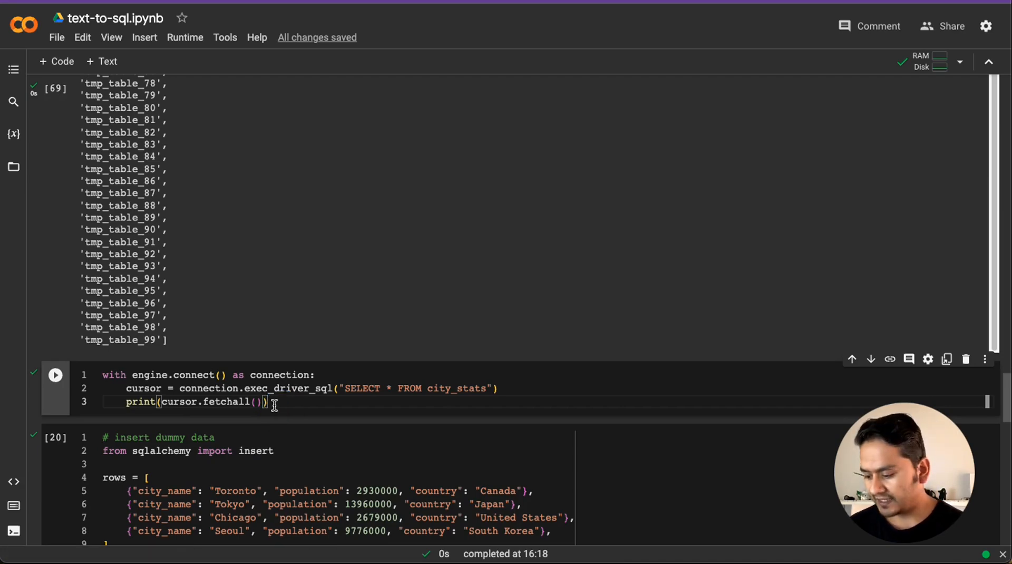
# Show city_stats empty, insert the four city rows, confirm them, and show tmp_table_99 is empty.
pyautogui.click(55, 375)
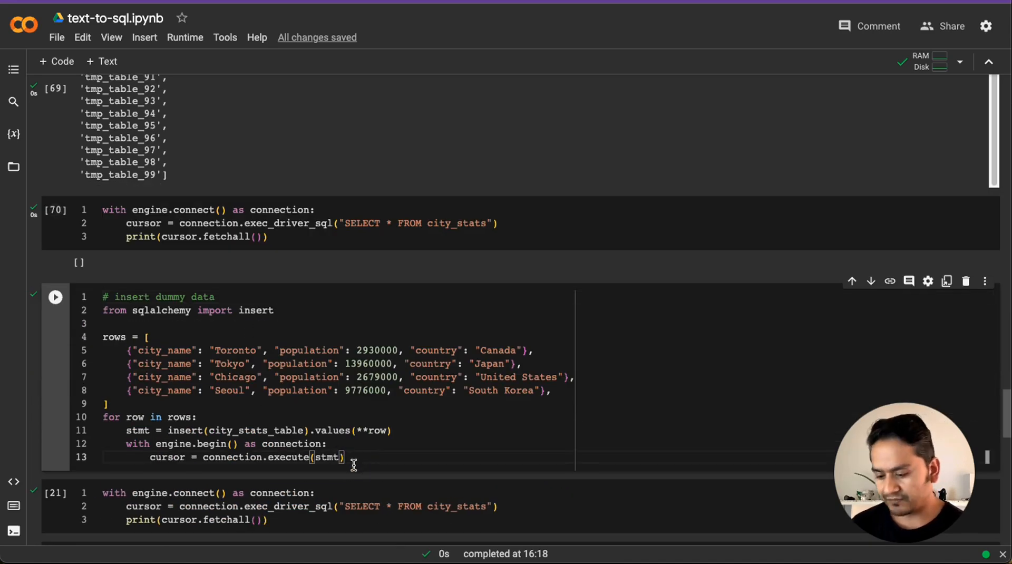
pyautogui.click(55, 297)
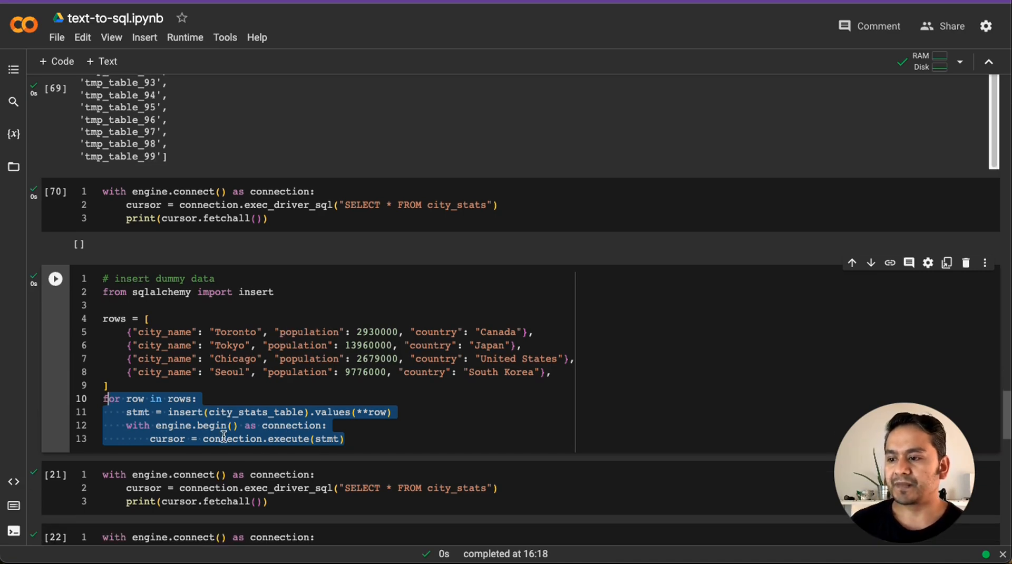
pyautogui.click(55, 278)
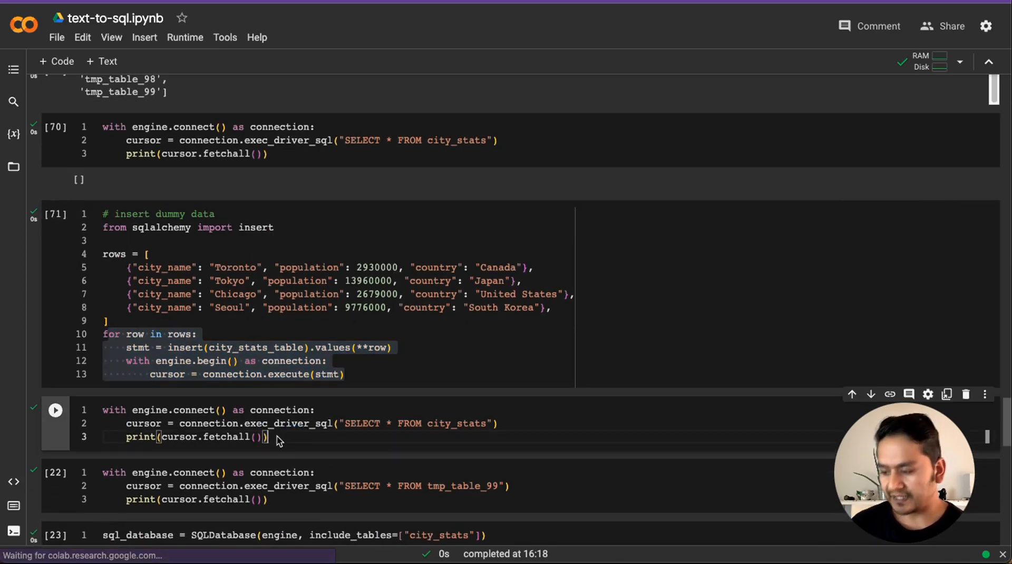
pyautogui.click(55, 410)
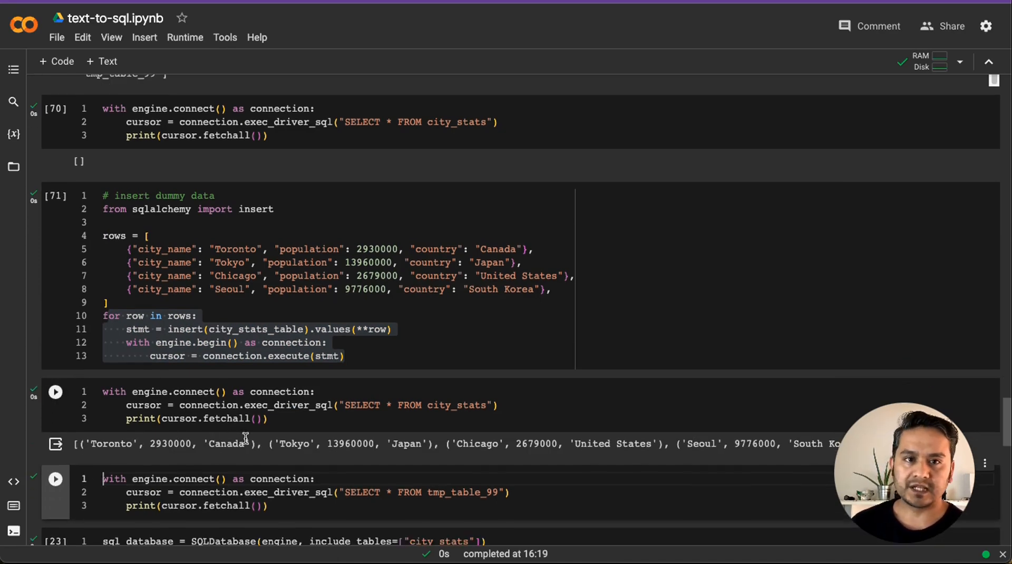
pyautogui.click(54, 392)
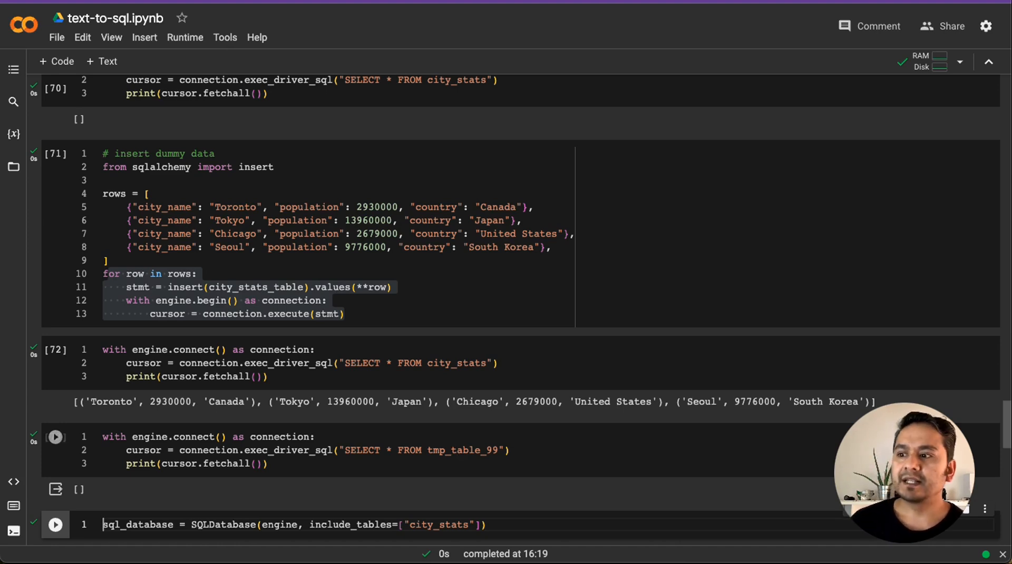
# Highlight the ObjectIndex schema-indexing note and move down to the city_stats SQLDatabase cell.
pyautogui.click(55, 436)
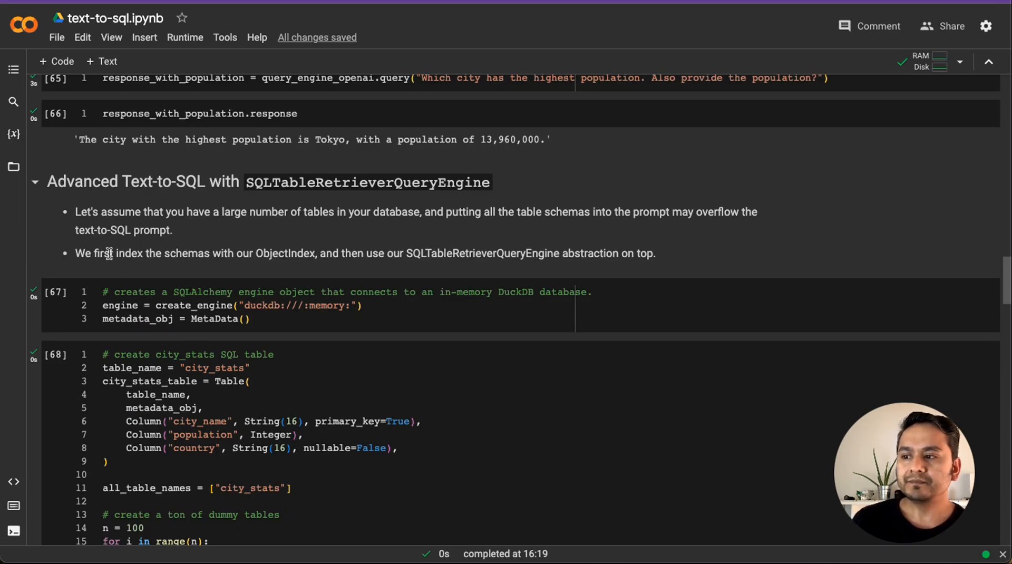
pyautogui.moveTo(118, 253); pyautogui.dragTo(239, 253)
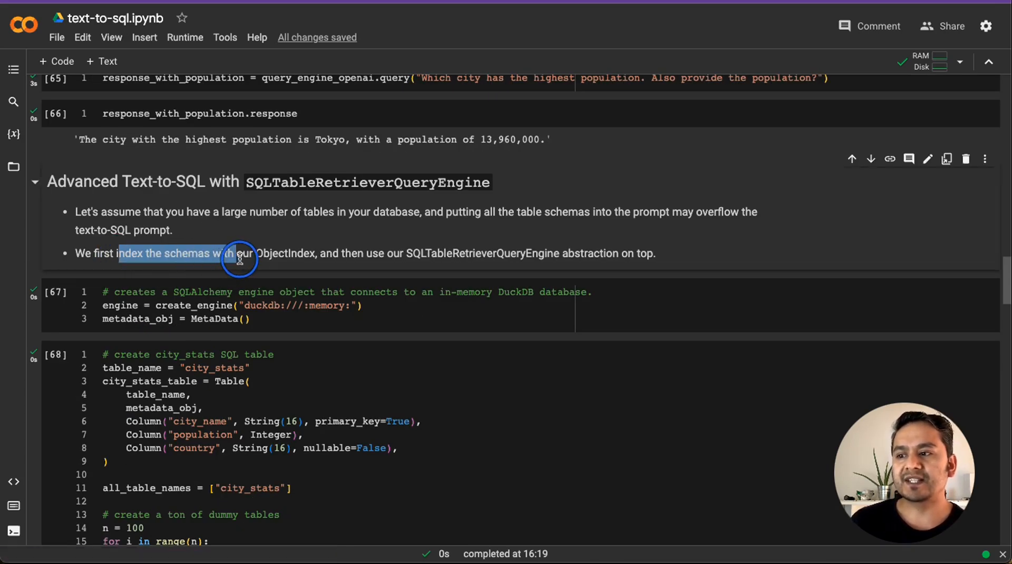
pyautogui.moveTo(239, 253); pyautogui.dragTo(316, 253)
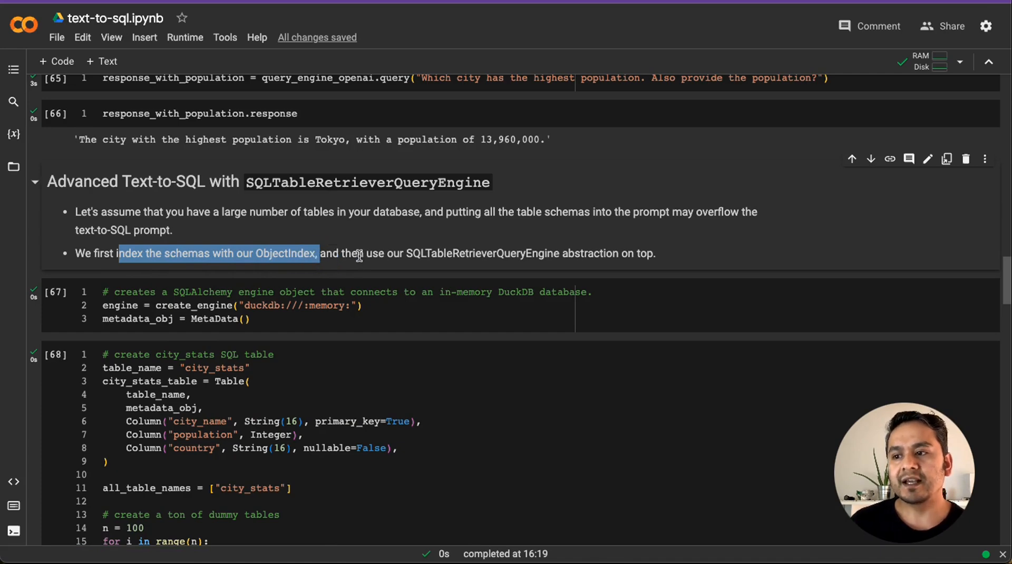
pyautogui.moveTo(570, 269)
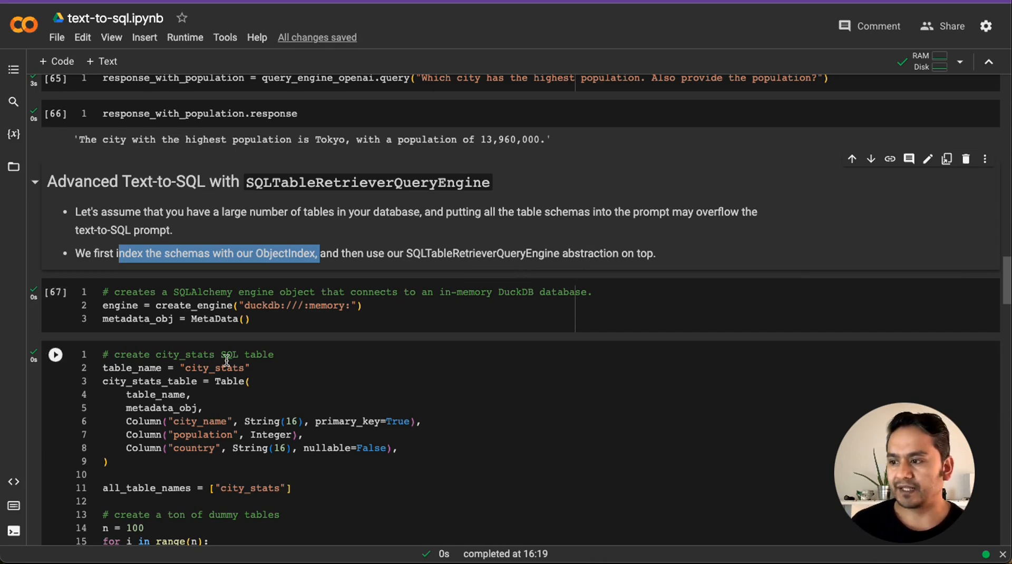
pyautogui.scroll(-3)
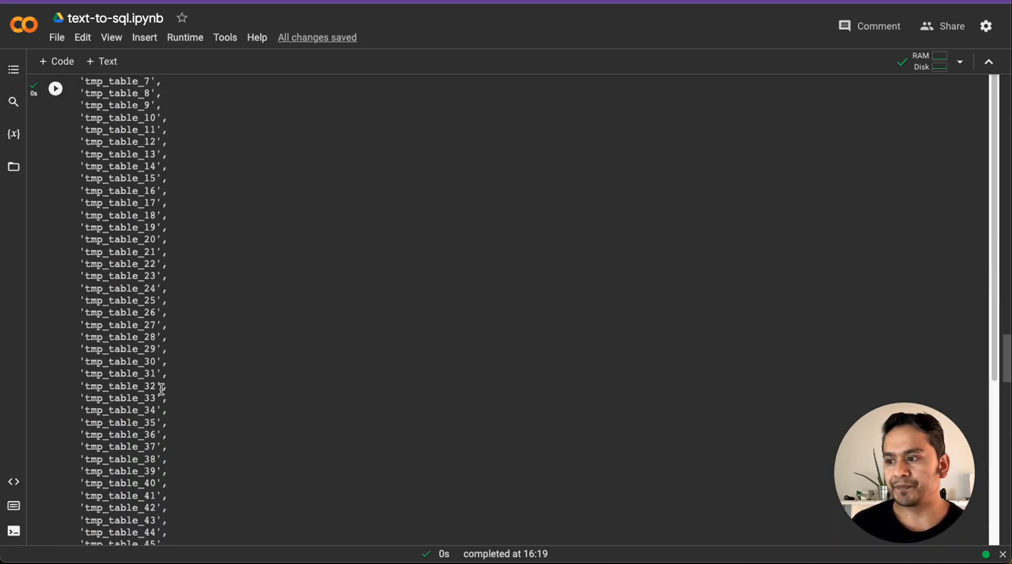
pyautogui.scroll(-3)
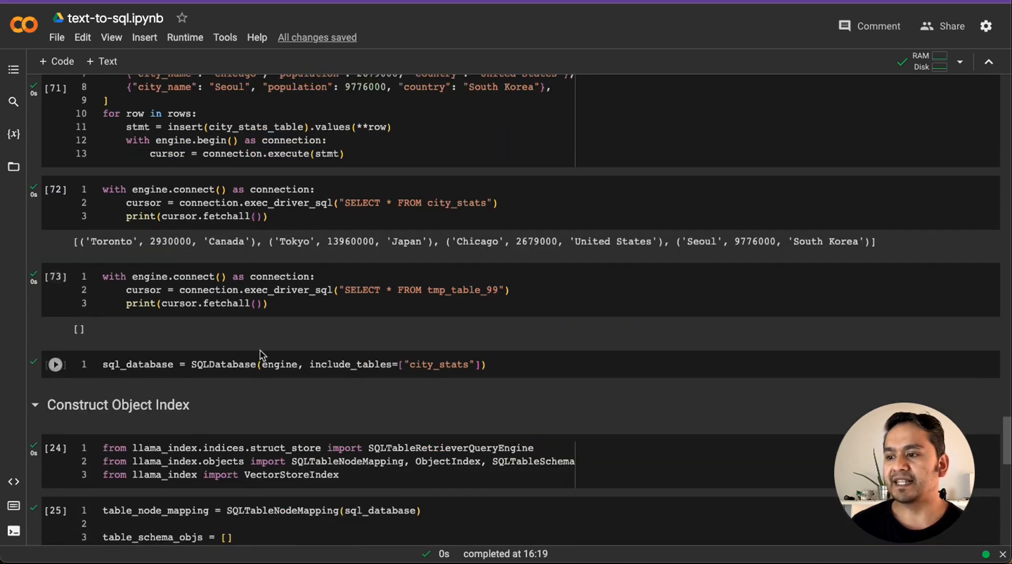
# Create the city_stats SQLDatabase and run the llama_index retriever imports.
pyautogui.click(488, 365)
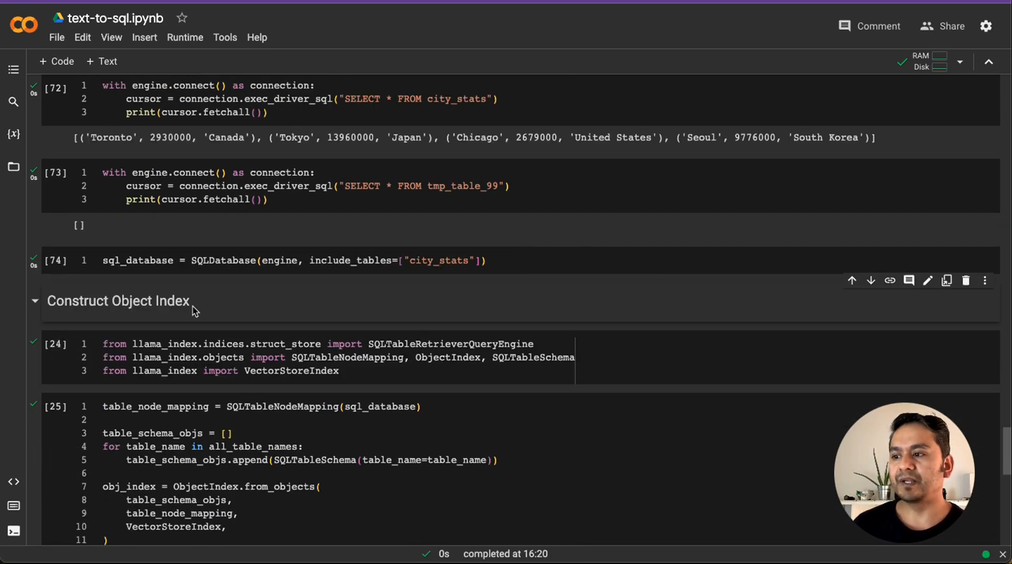
pyautogui.scroll(-3)
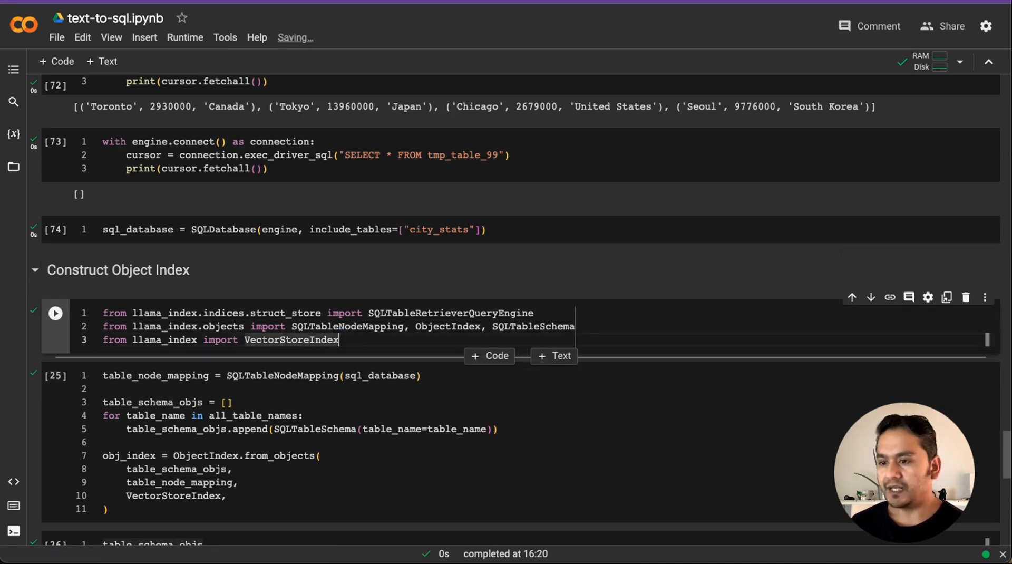
pyautogui.click(55, 313)
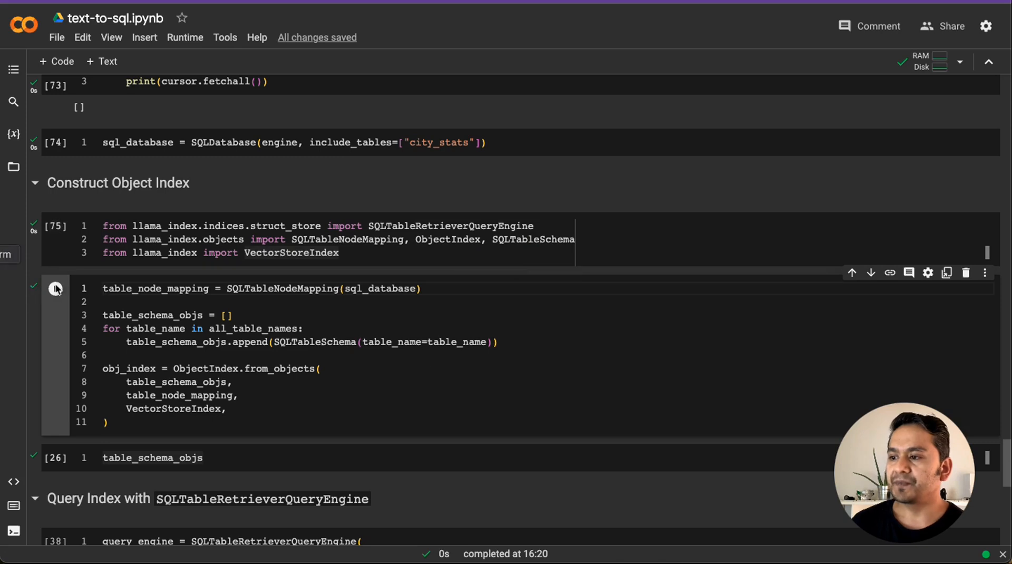
pyautogui.doubleClick(155, 289)
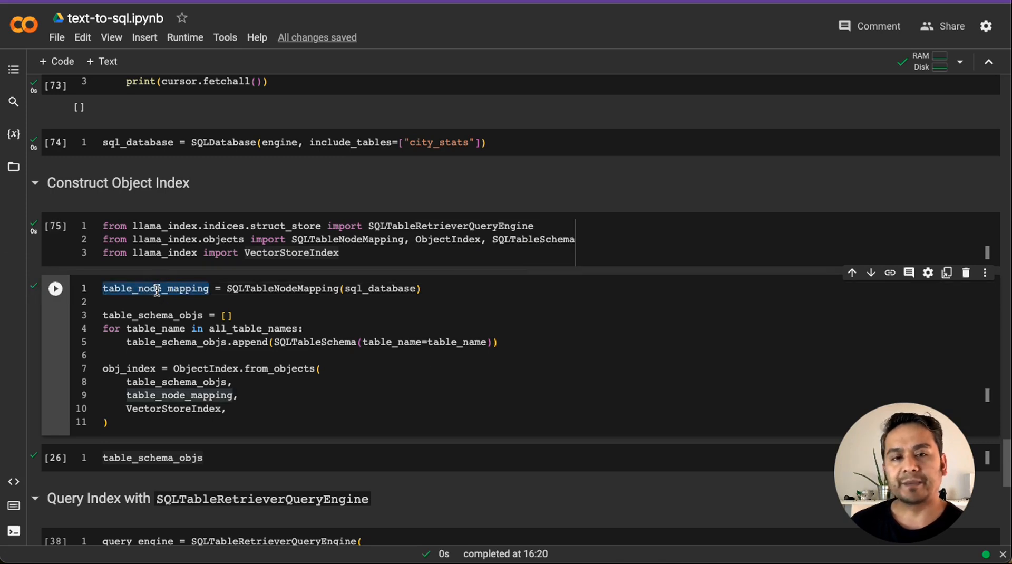
pyautogui.moveTo(156, 289)
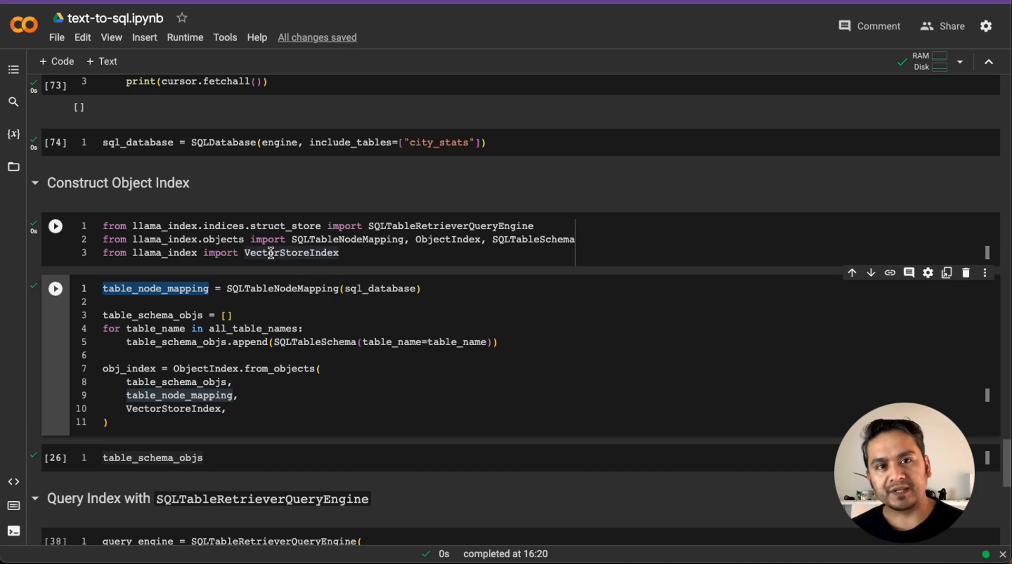
pyautogui.click(55, 226)
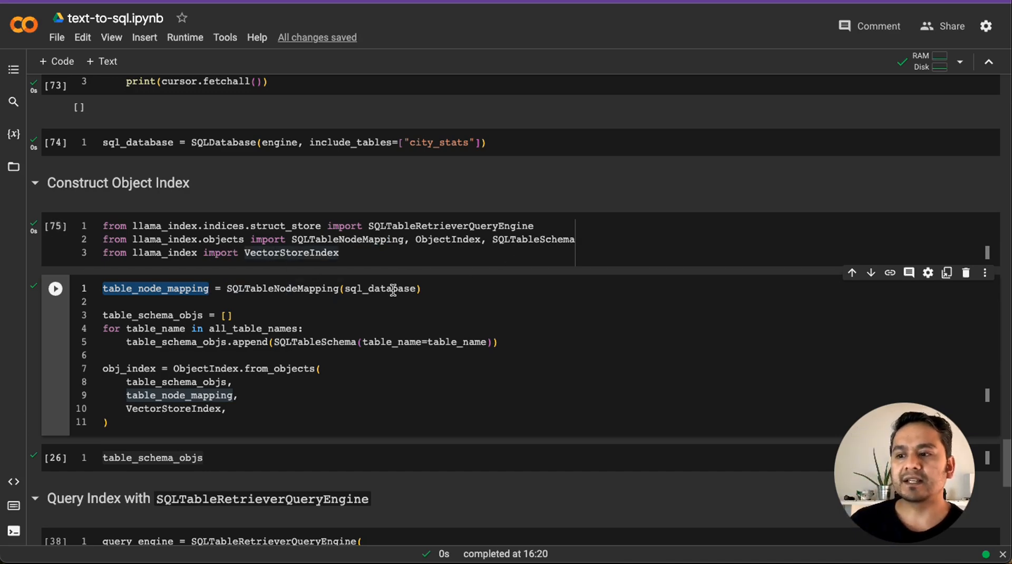
# Build the SQLTableNodeMapping, table schema objects and ObjectIndex over VectorStoreIndex.
pyautogui.doubleClick(379, 289)
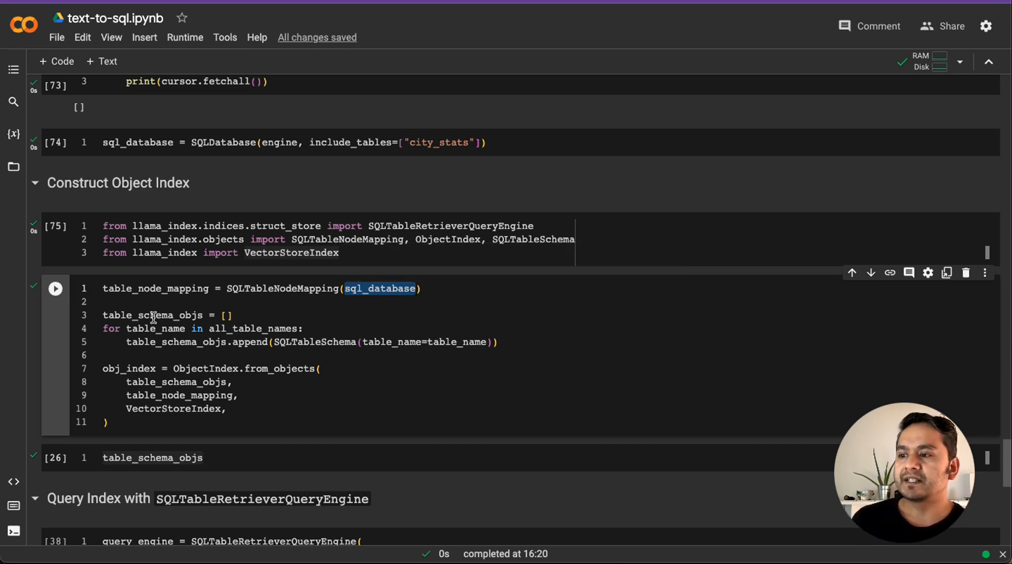
pyautogui.click(228, 315)
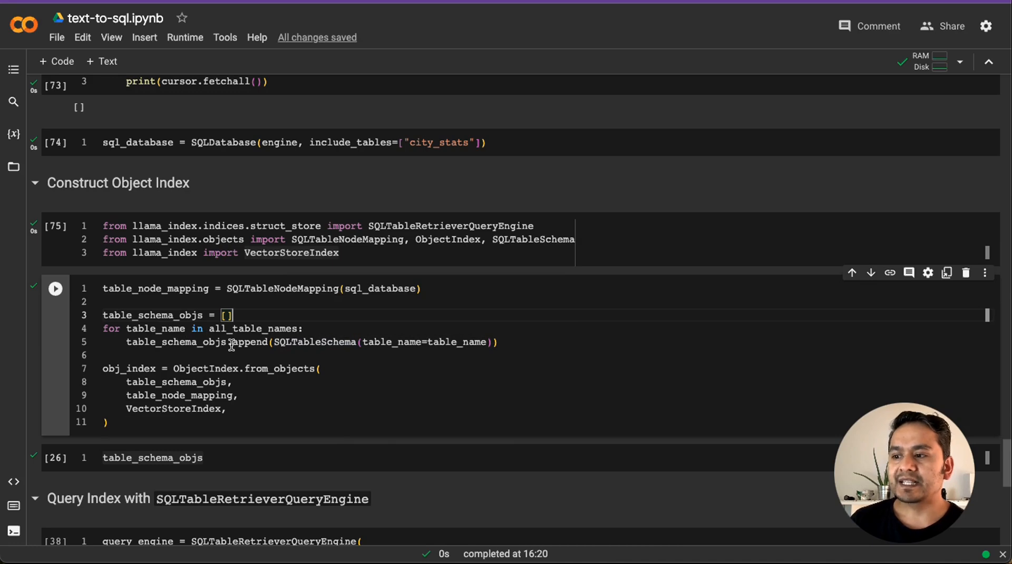
pyautogui.click(497, 342)
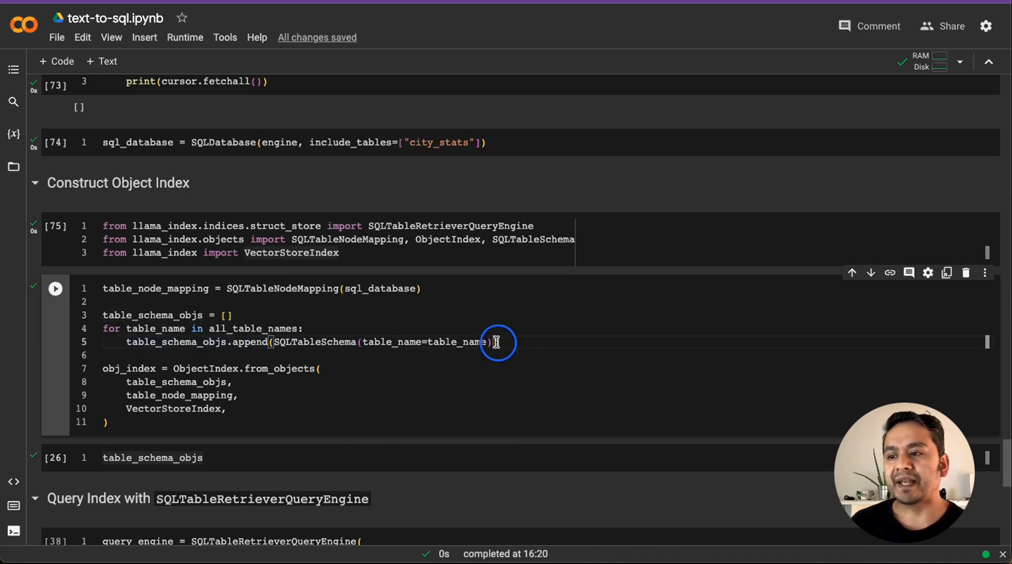
pyautogui.moveTo(496, 342); pyautogui.dragTo(210, 341)
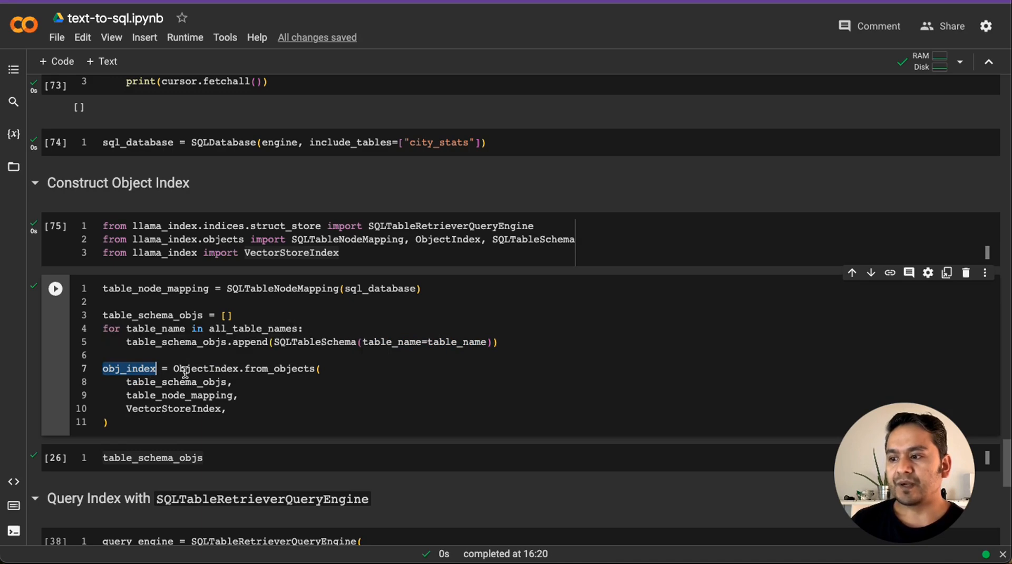
pyautogui.moveTo(277, 369)
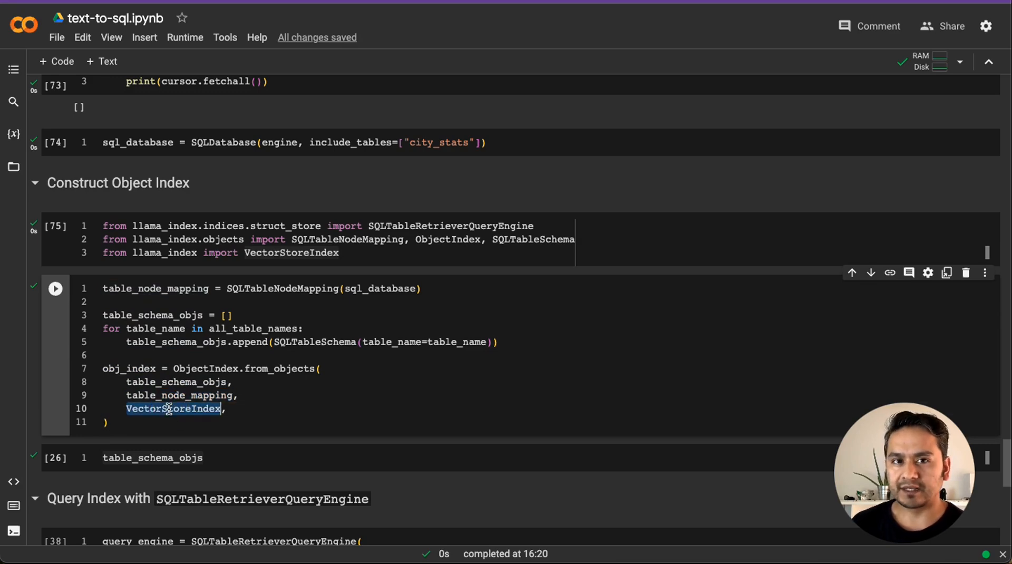
pyautogui.click(120, 422)
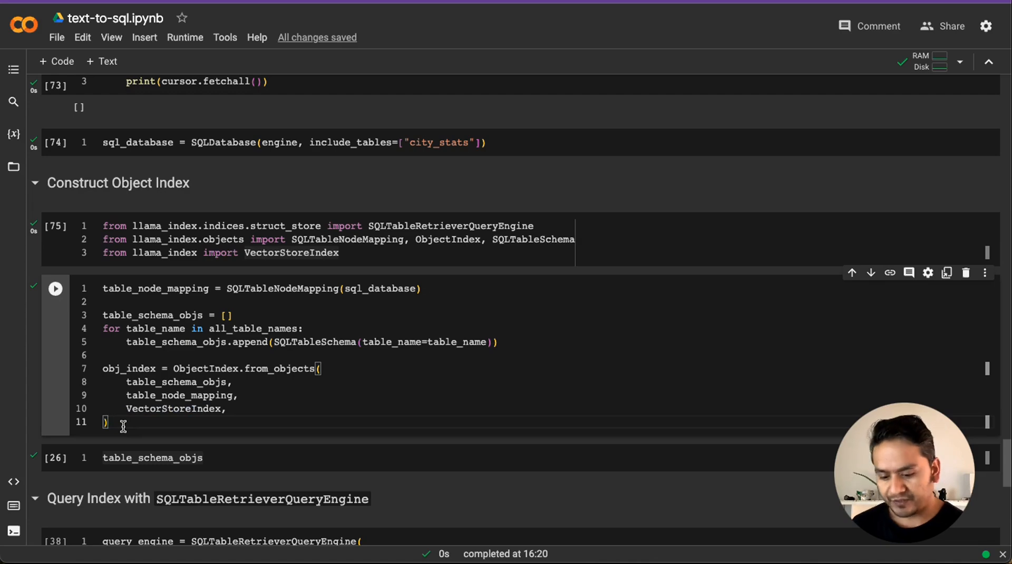
pyautogui.click(55, 289)
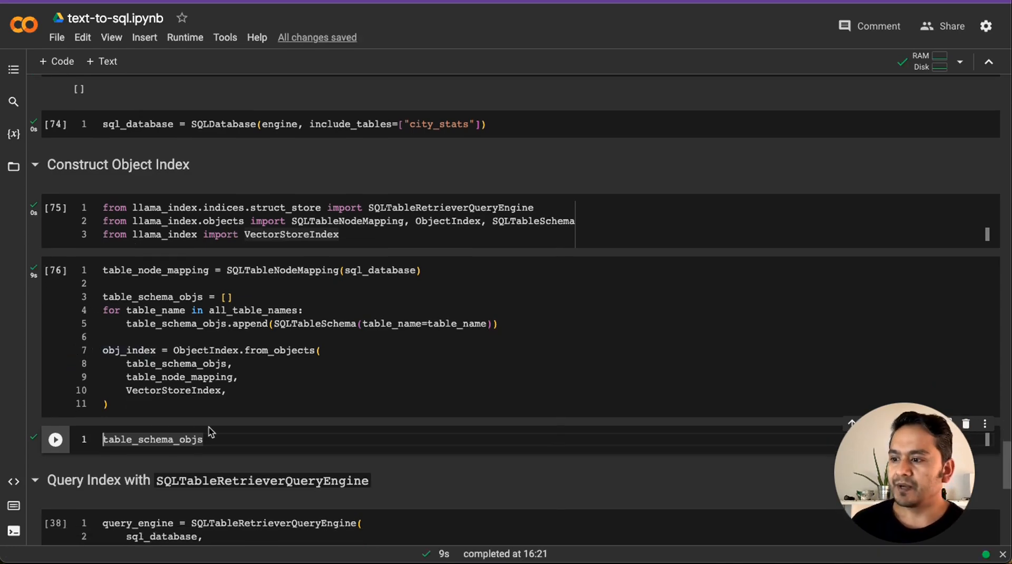
# List the SQLTableSchema objects through tmp_table_99 and uncomment service_context for SQLTableRetrieverQueryEngine.
pyautogui.click(55, 440)
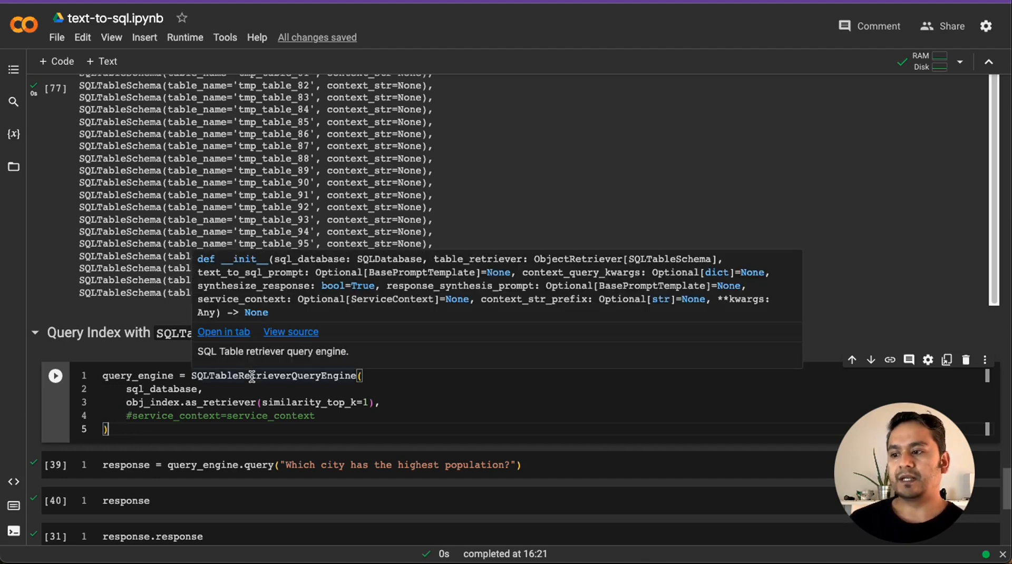
pyautogui.doubleClick(272, 375)
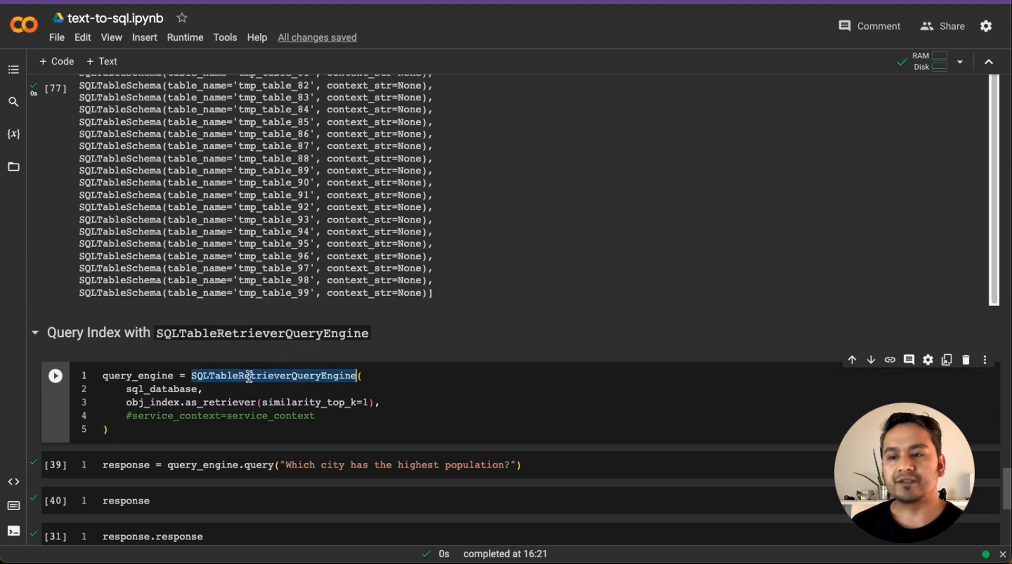
pyautogui.doubleClick(161, 389)
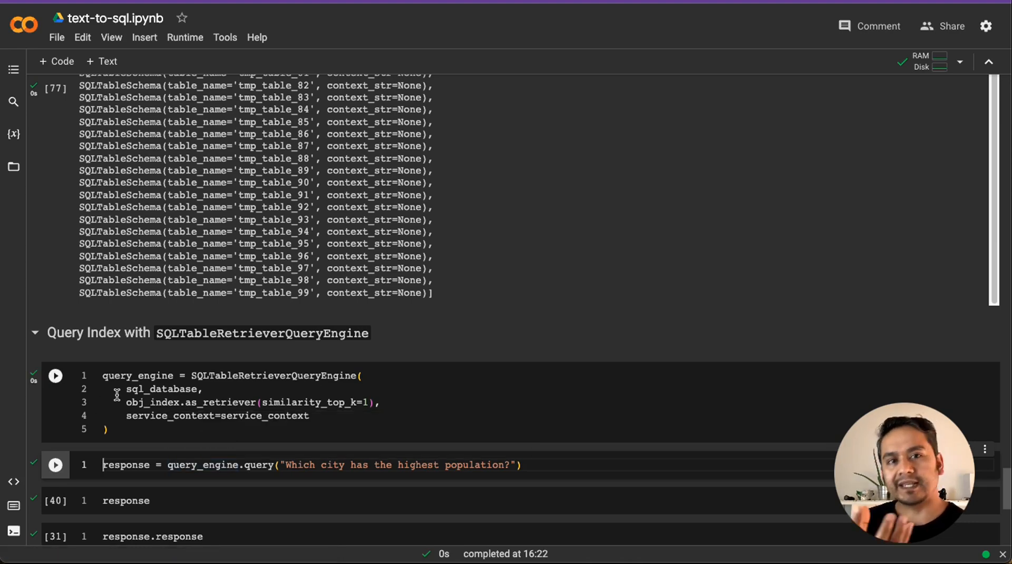
# Build the retriever query engine and ask the highest-population city, getting Tokyo with its SQL.
pyautogui.scroll(-3)
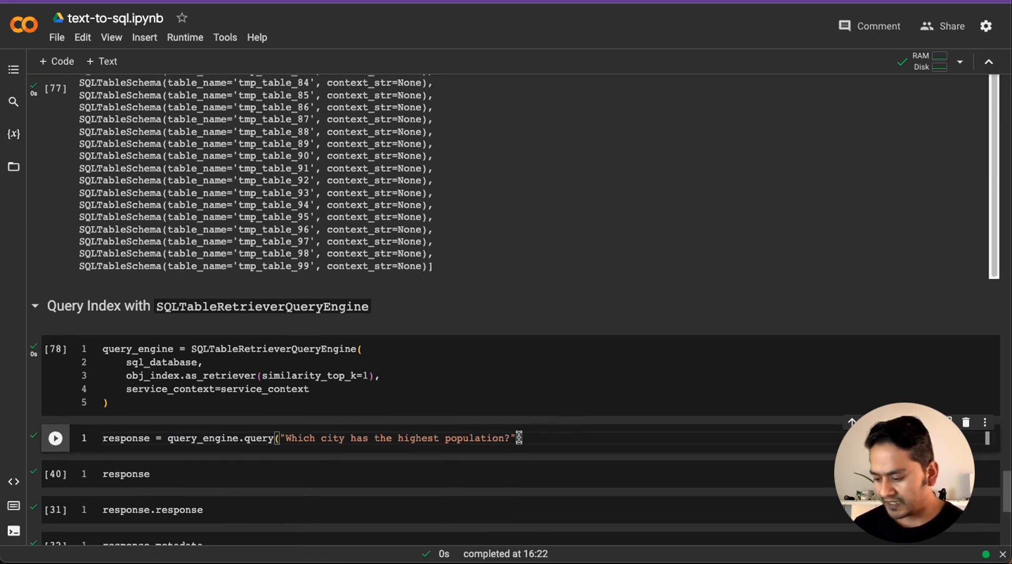
pyautogui.click(54, 439)
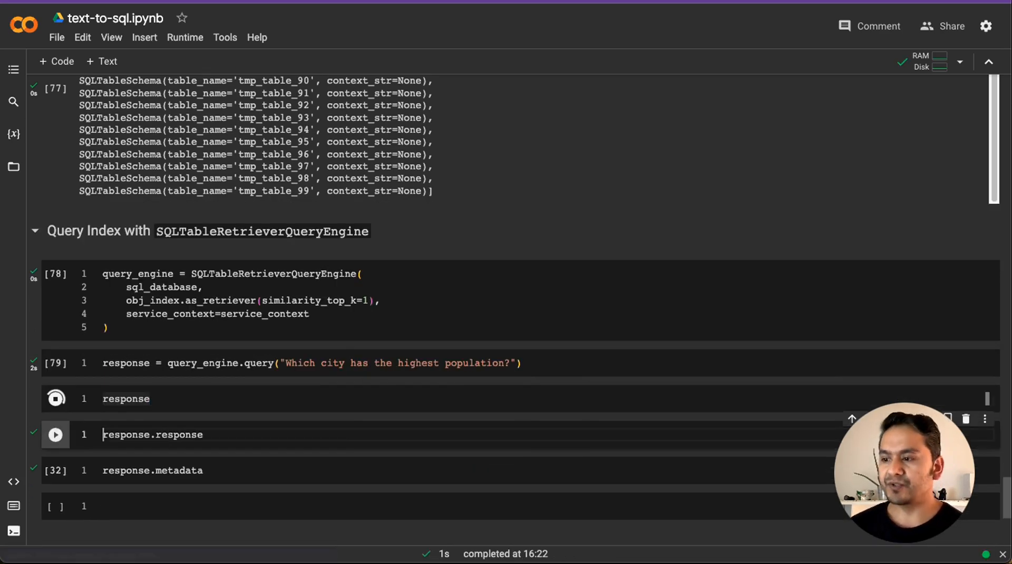
pyautogui.click(55, 399)
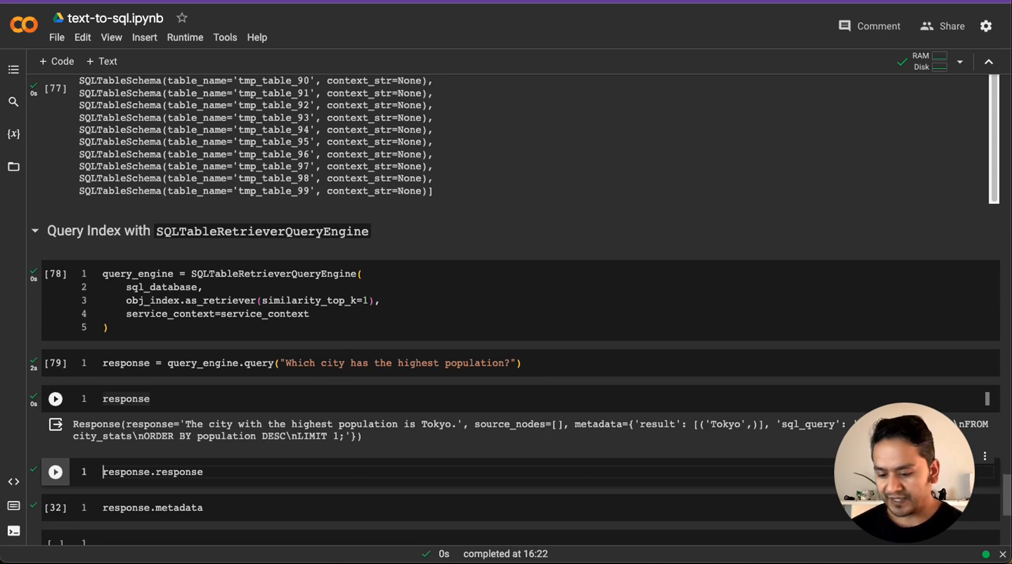
pyautogui.click(55, 471)
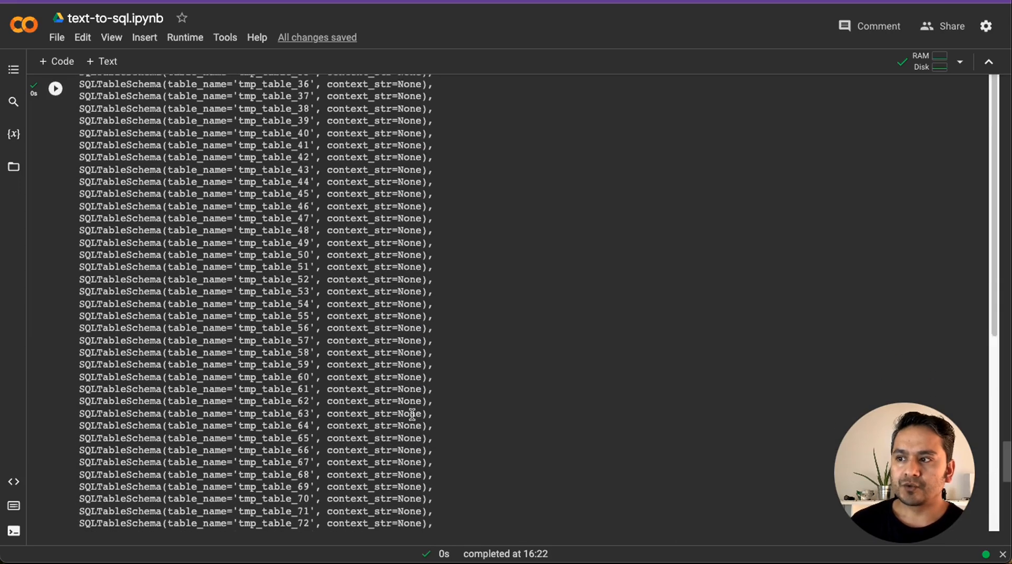
pyautogui.scroll(3)
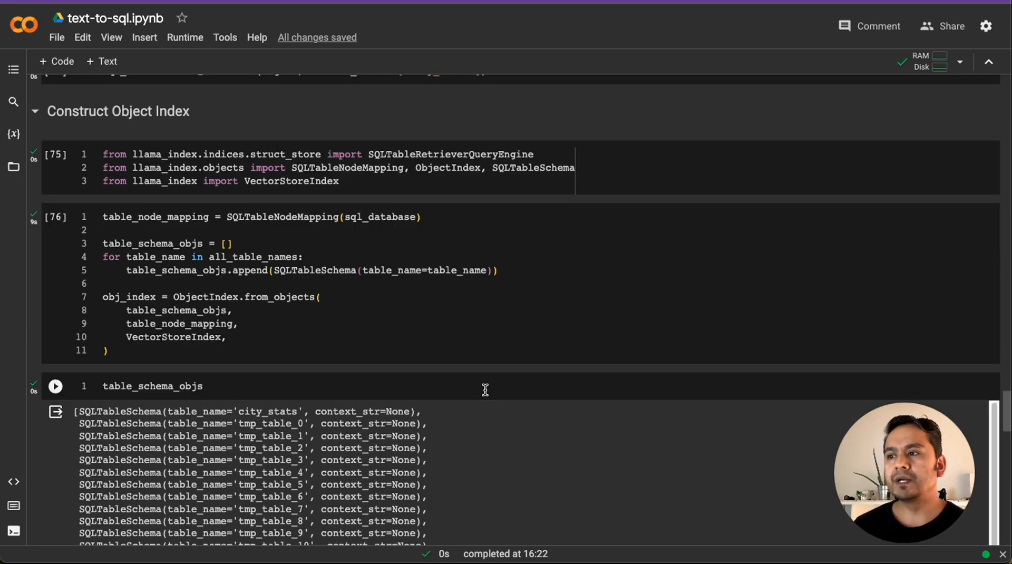